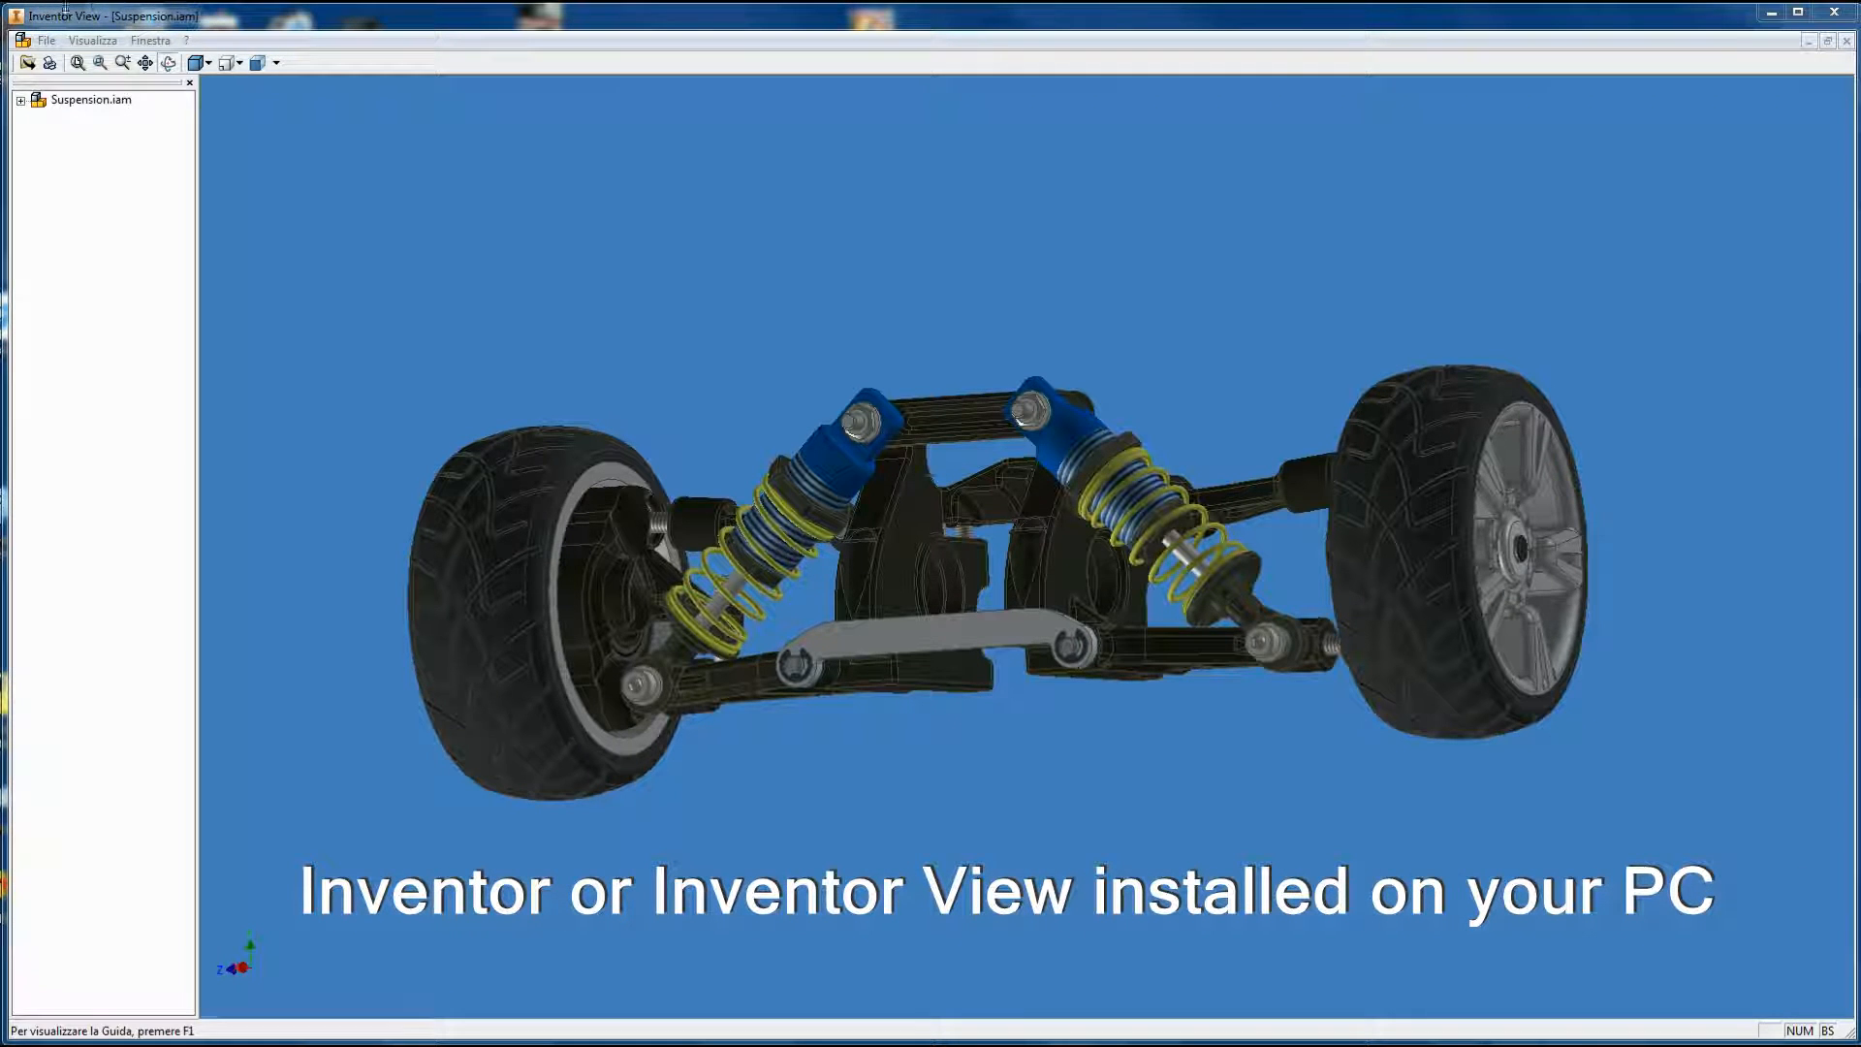
Step: Start Add 3D and drag the model area over the empty frame under the title
left_click(11, 99)
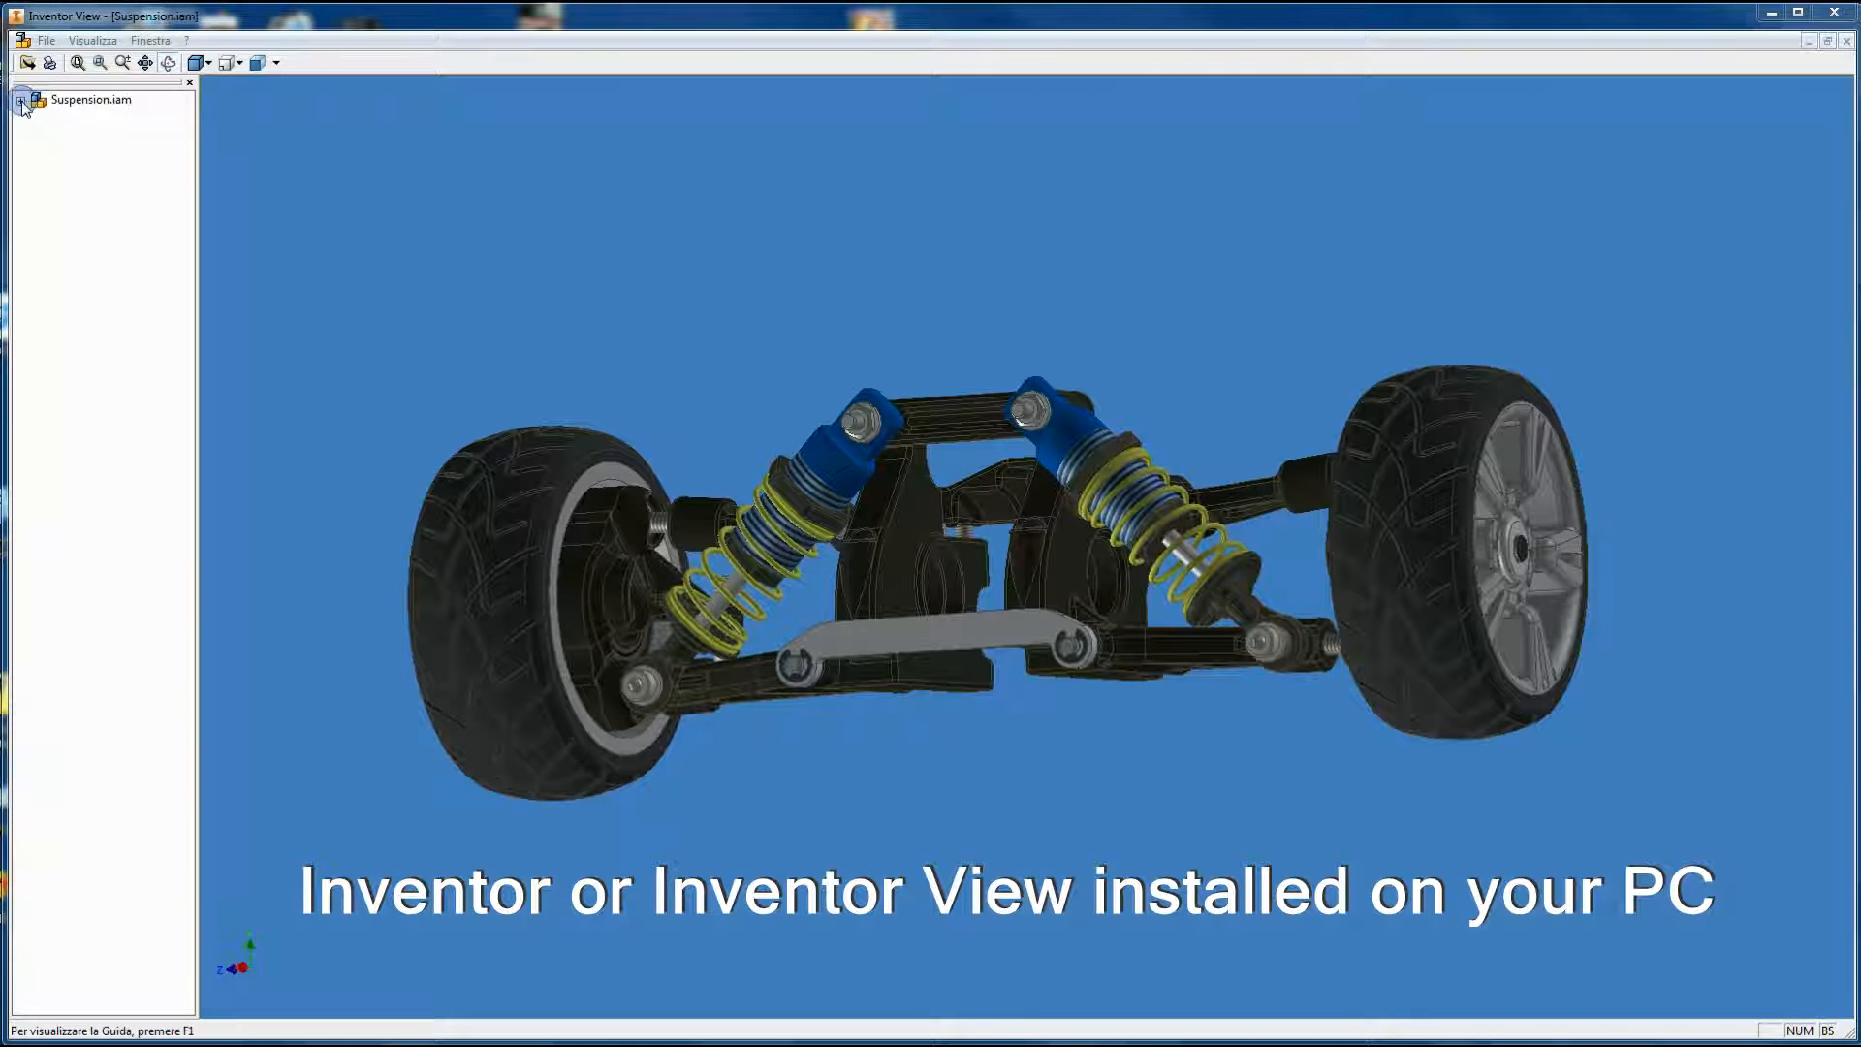
left_click(19, 99)
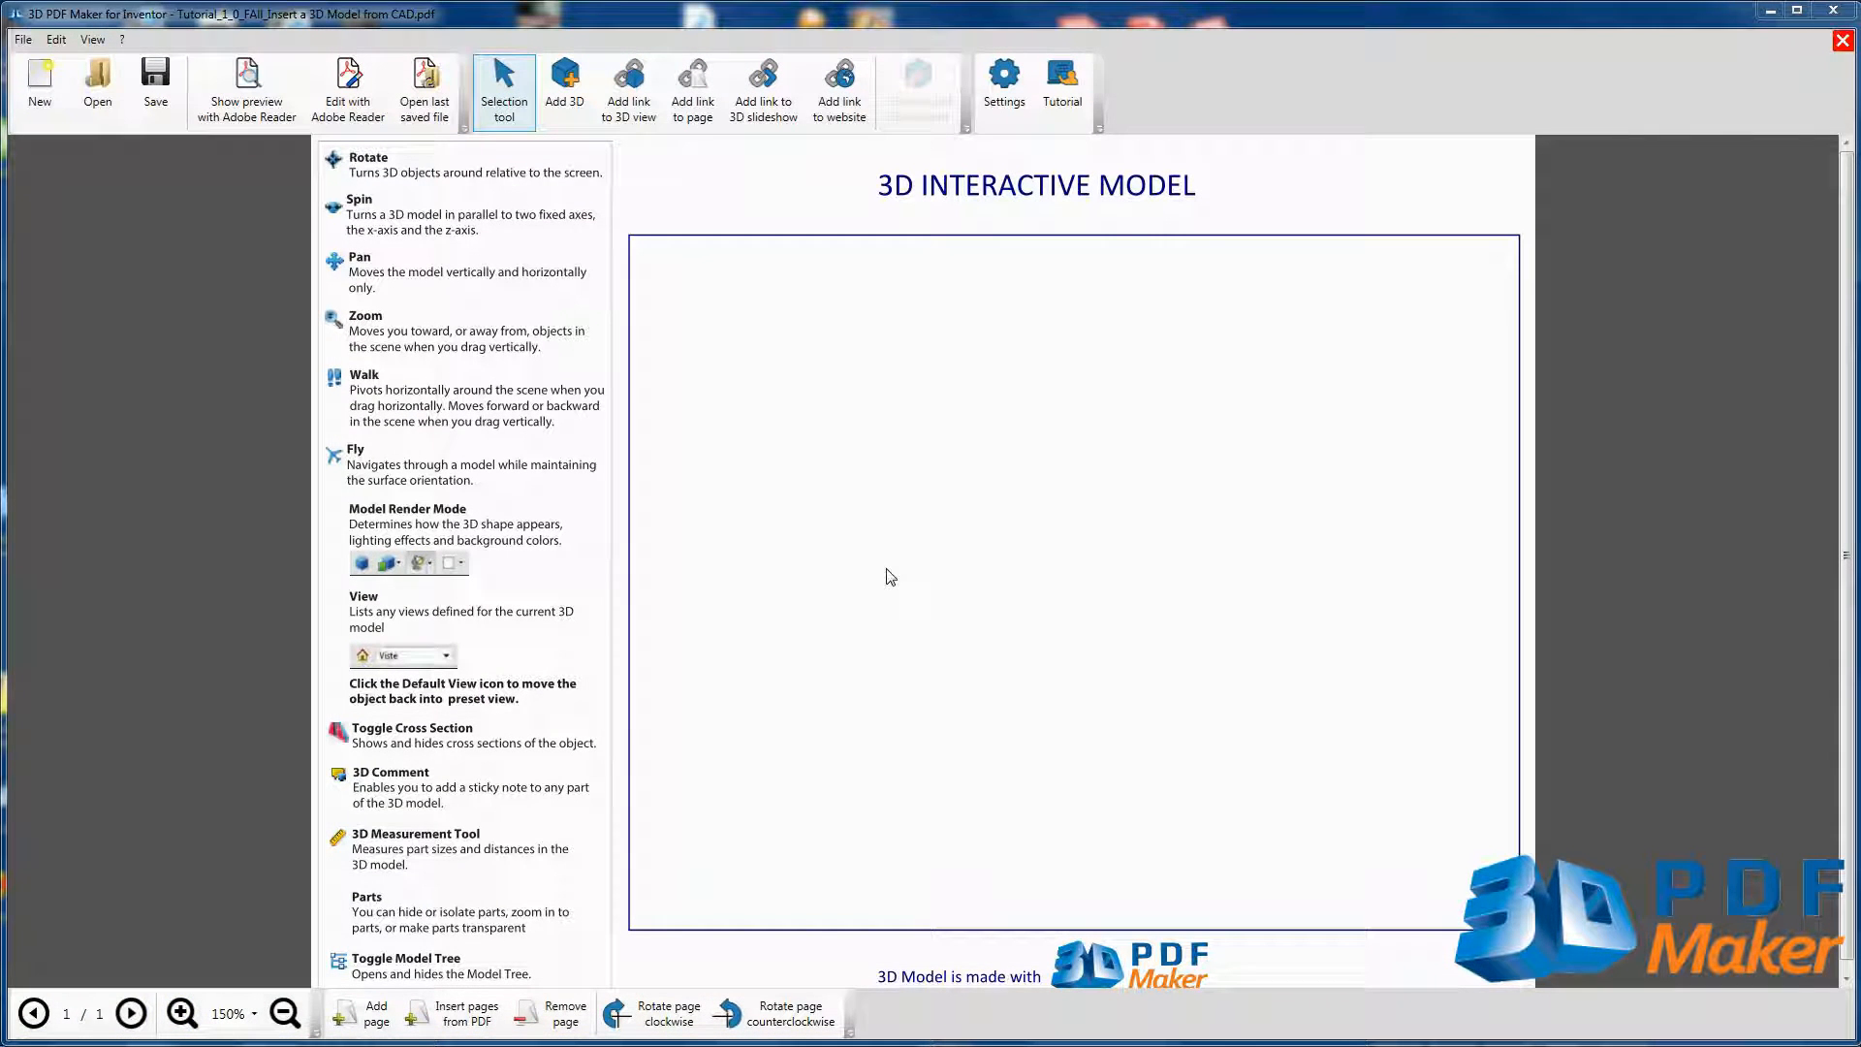
left_click(564, 85)
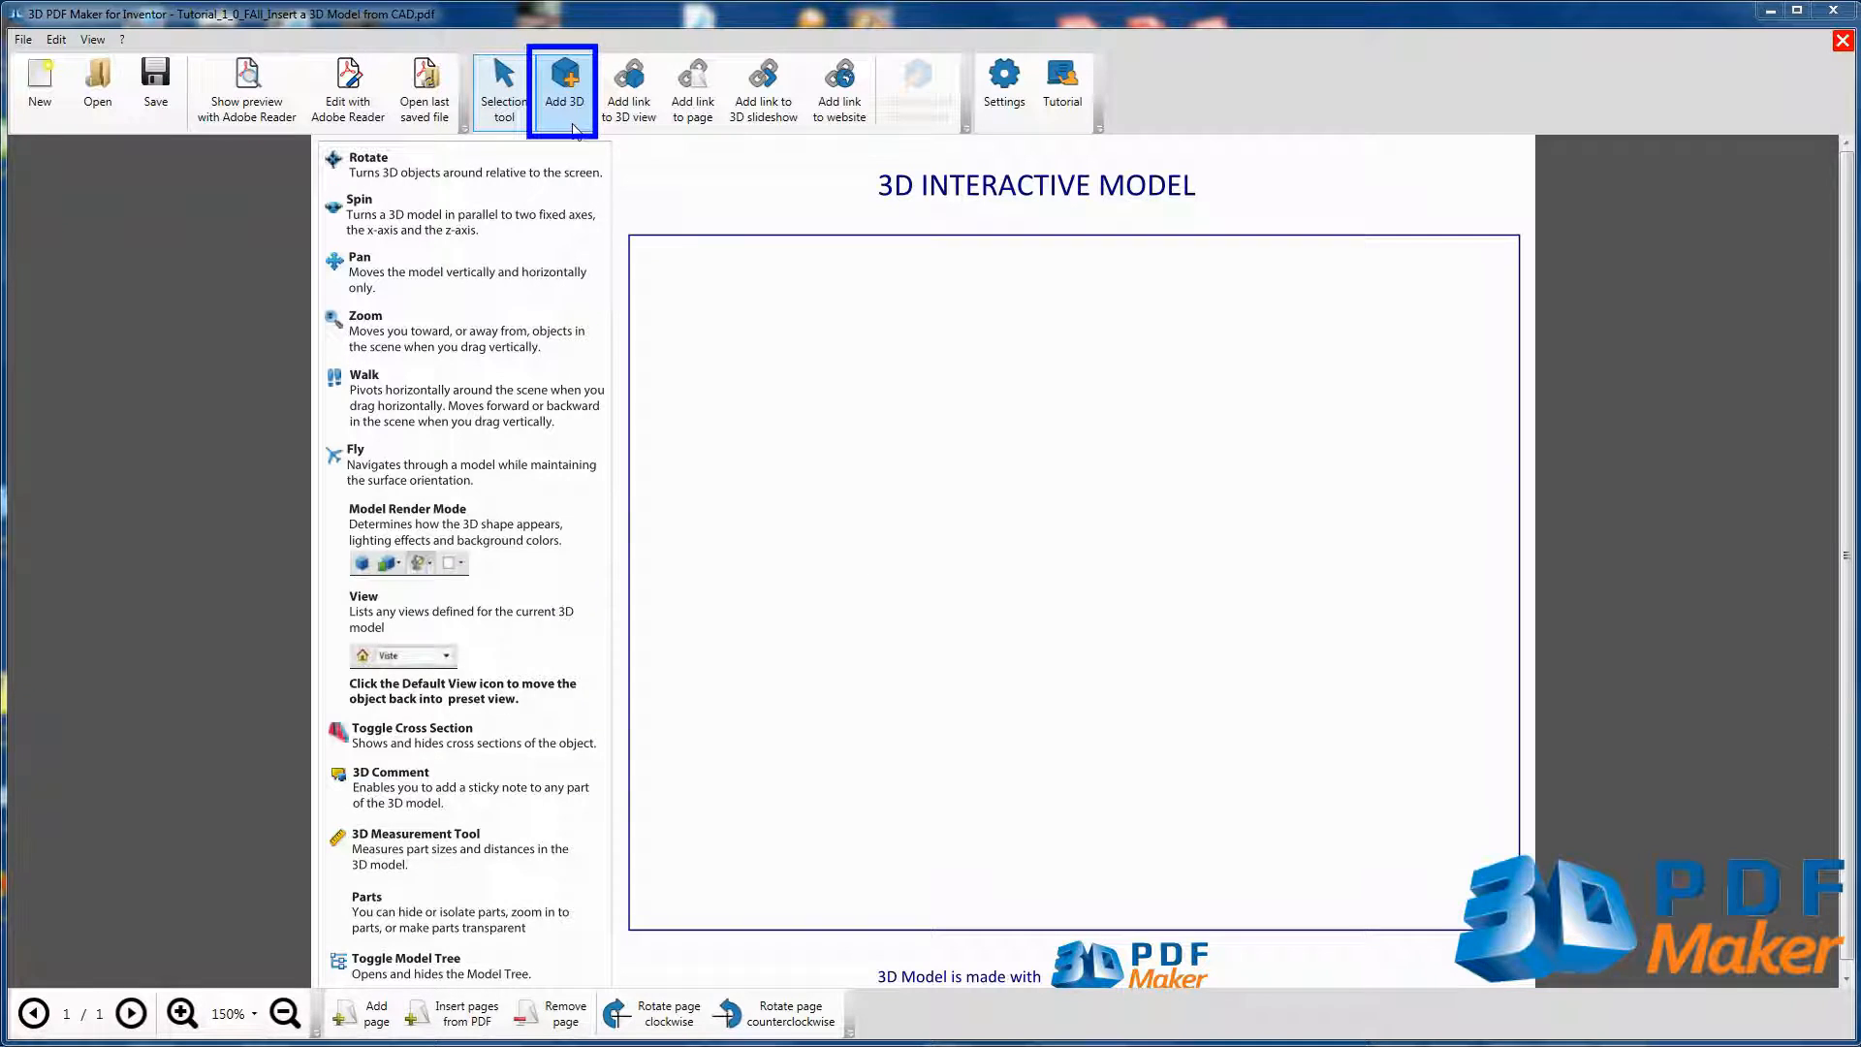
left_click_drag(636, 237, 682, 927)
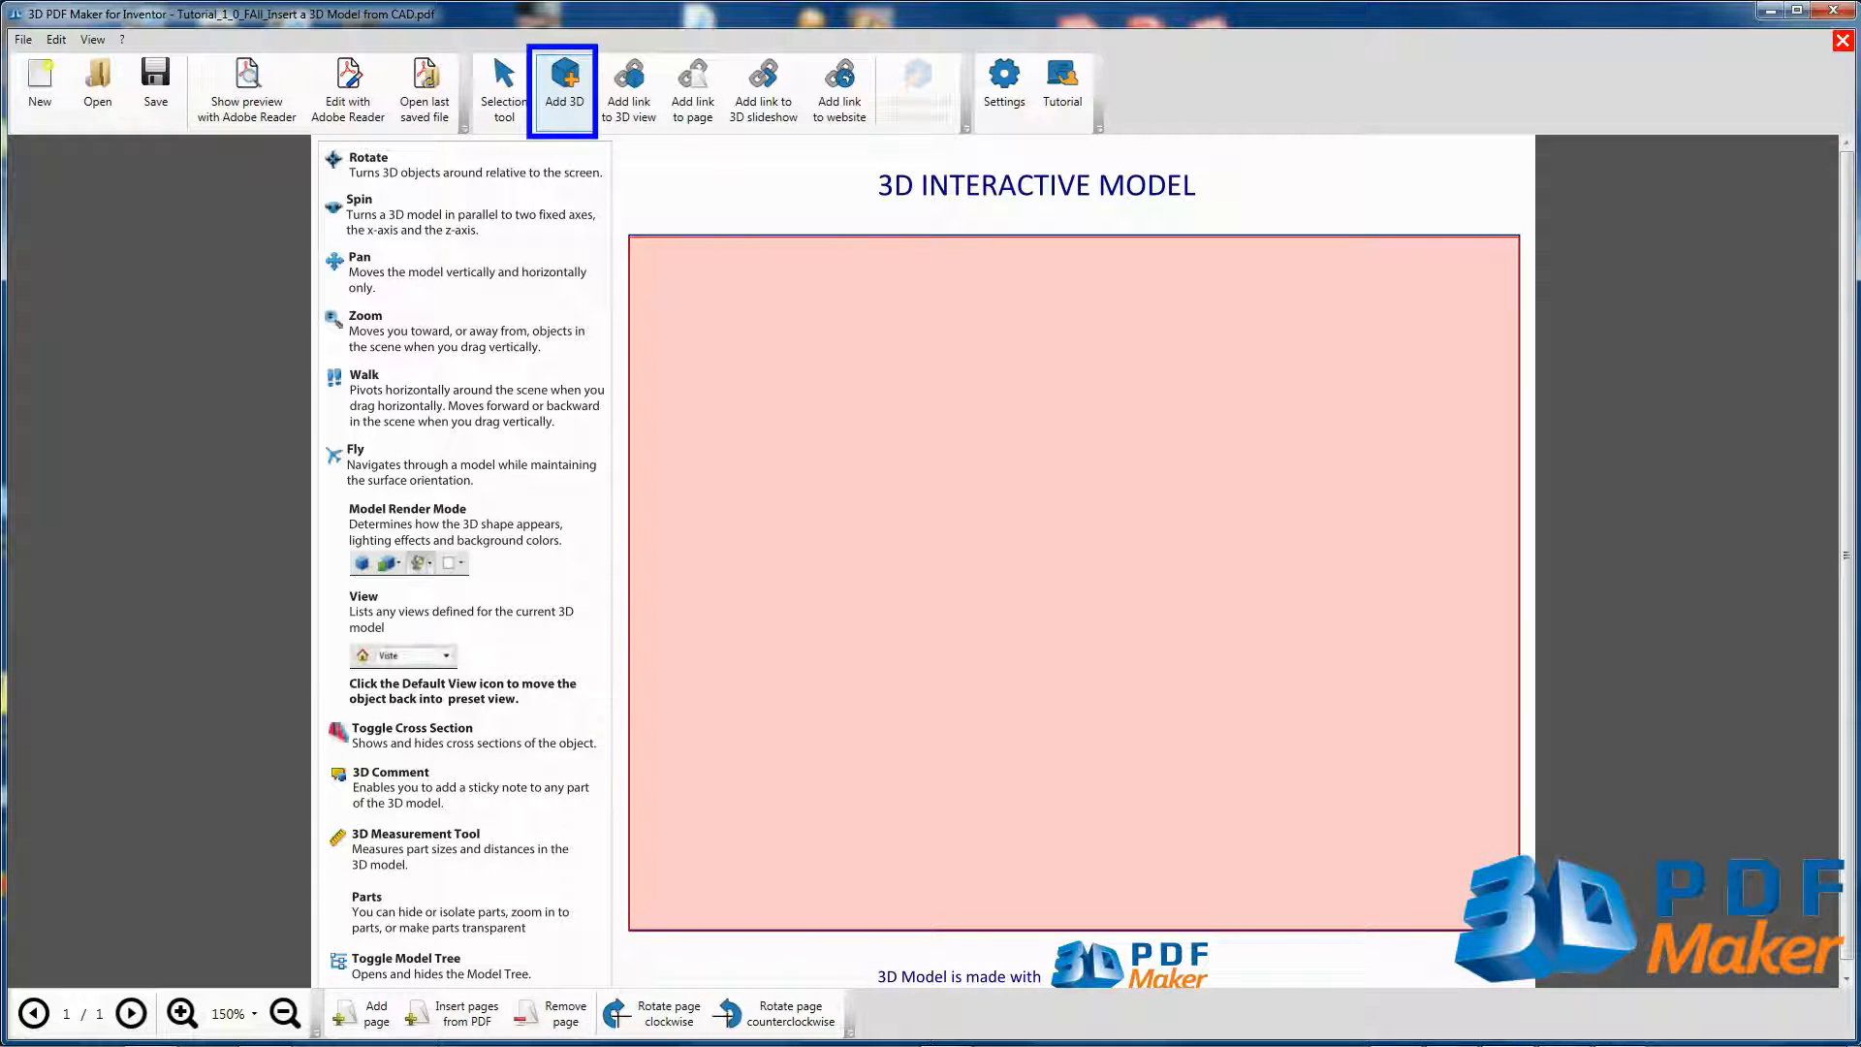
Step: Convert from file, choosing Excavator_yellow.iam in the Excavator folder as the model
left_click(564, 78)
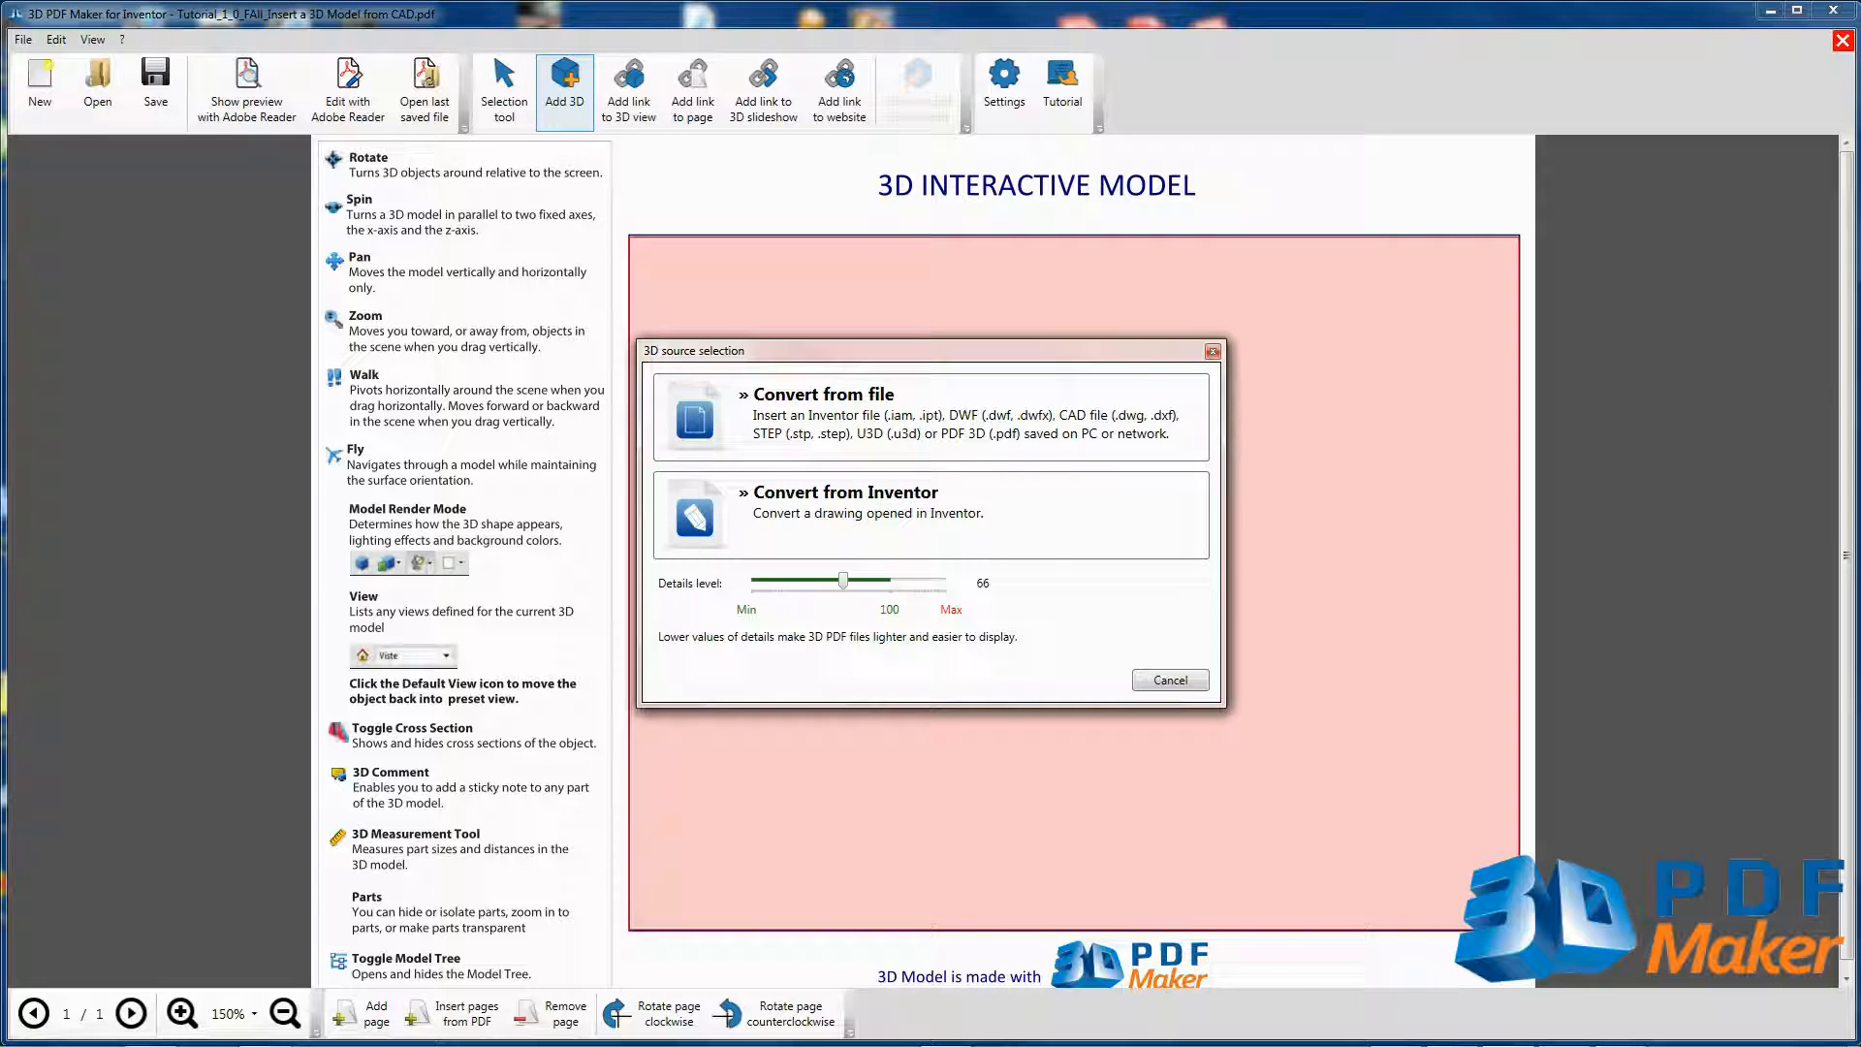
mouse_move(812, 415)
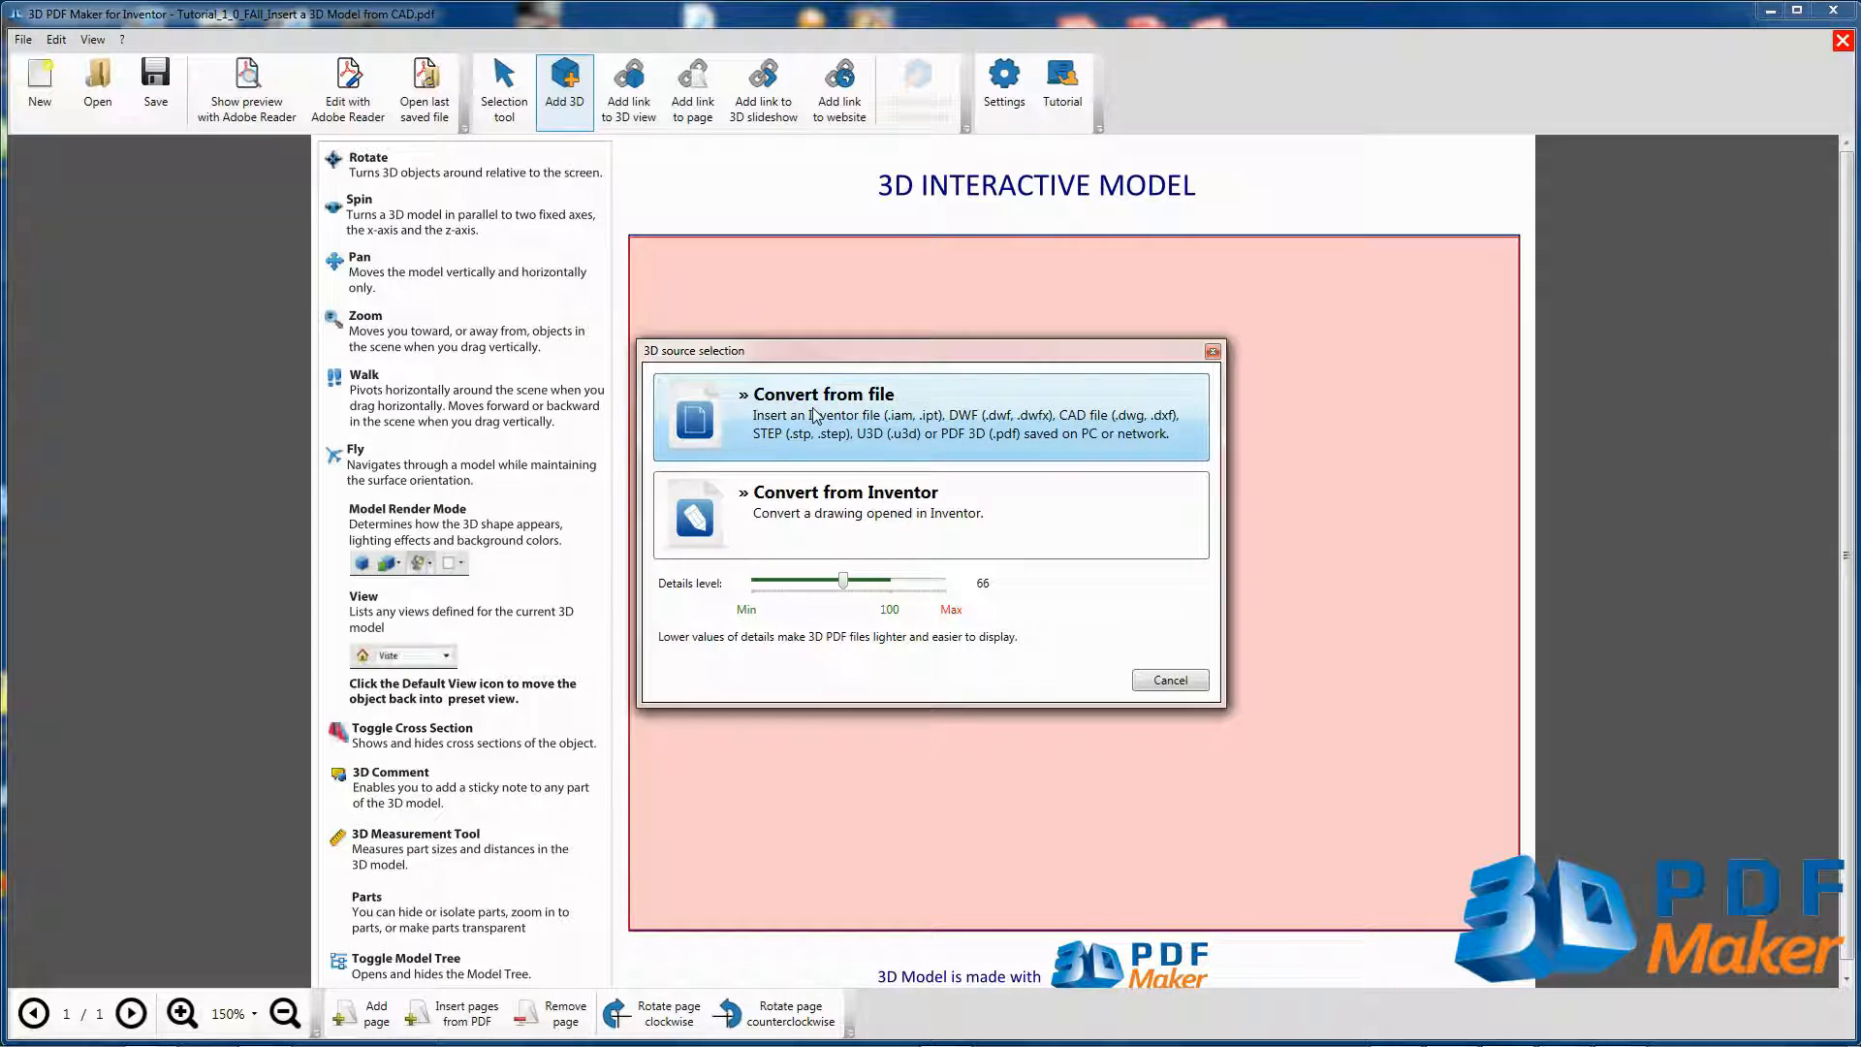
left_click(818, 394)
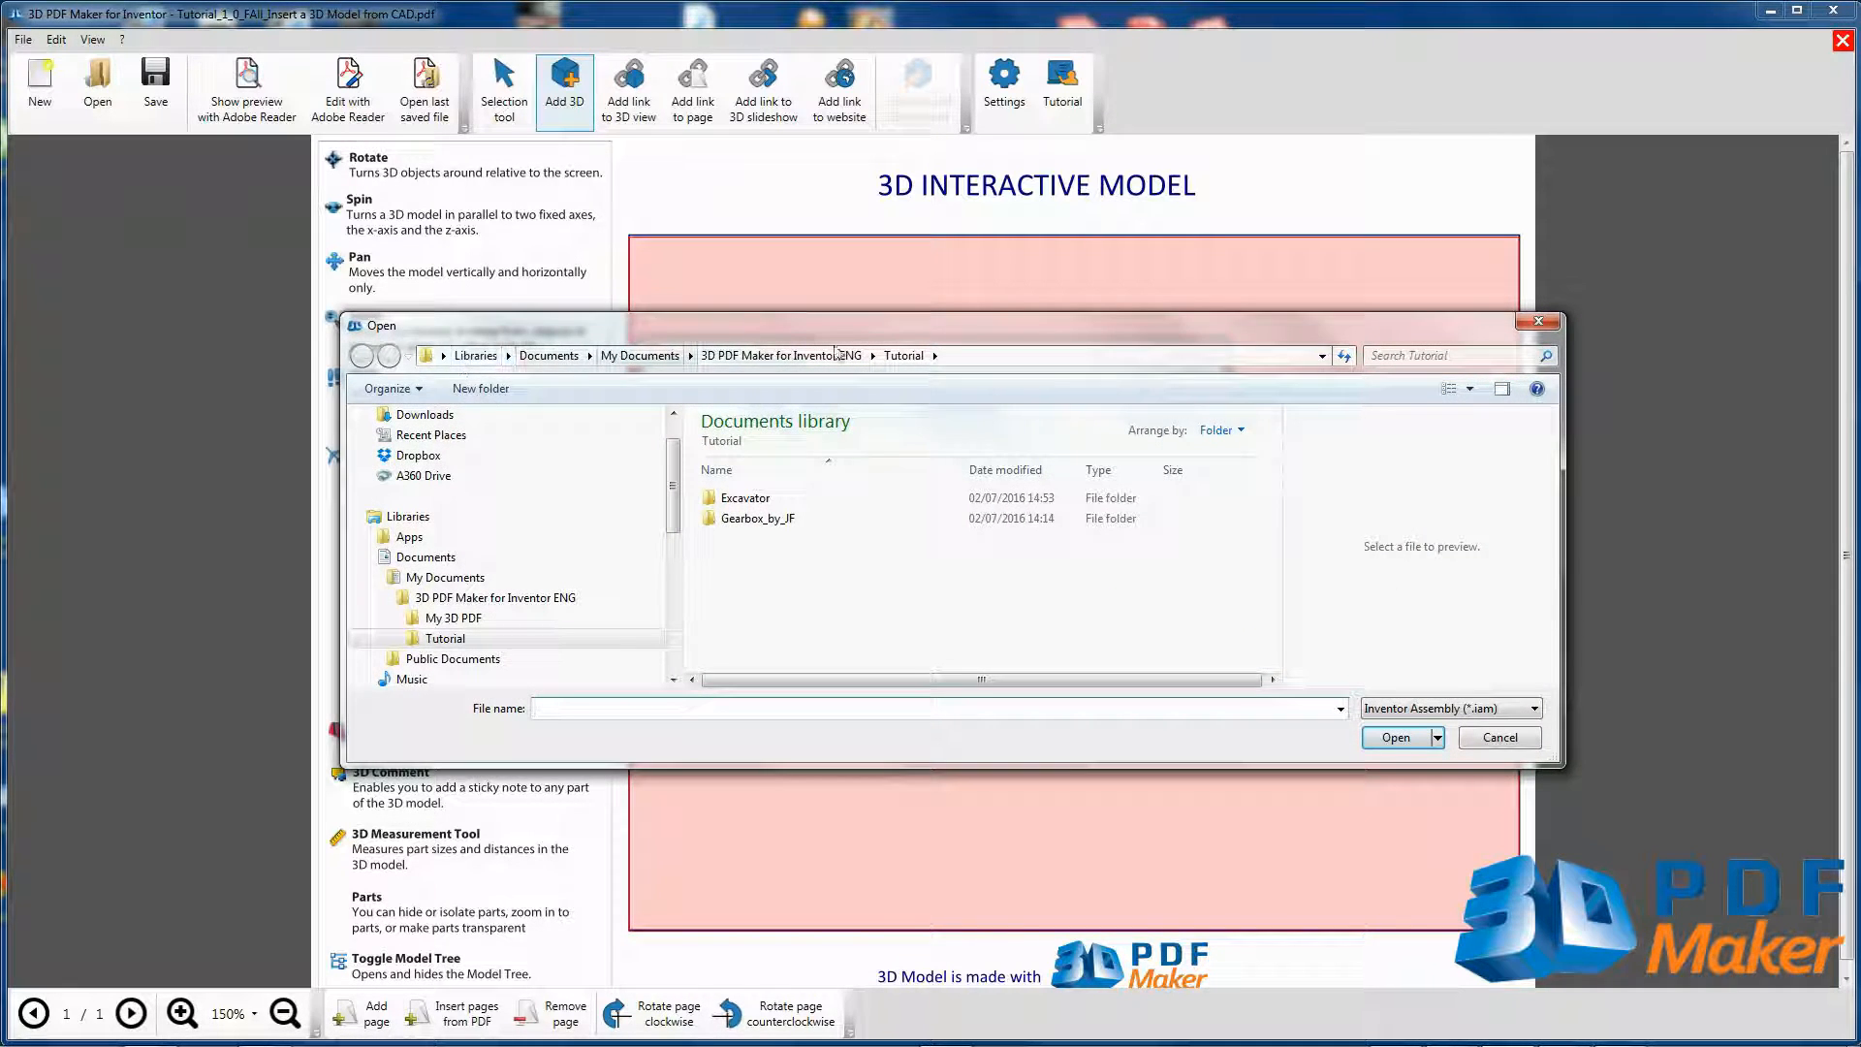
double_click(746, 498)
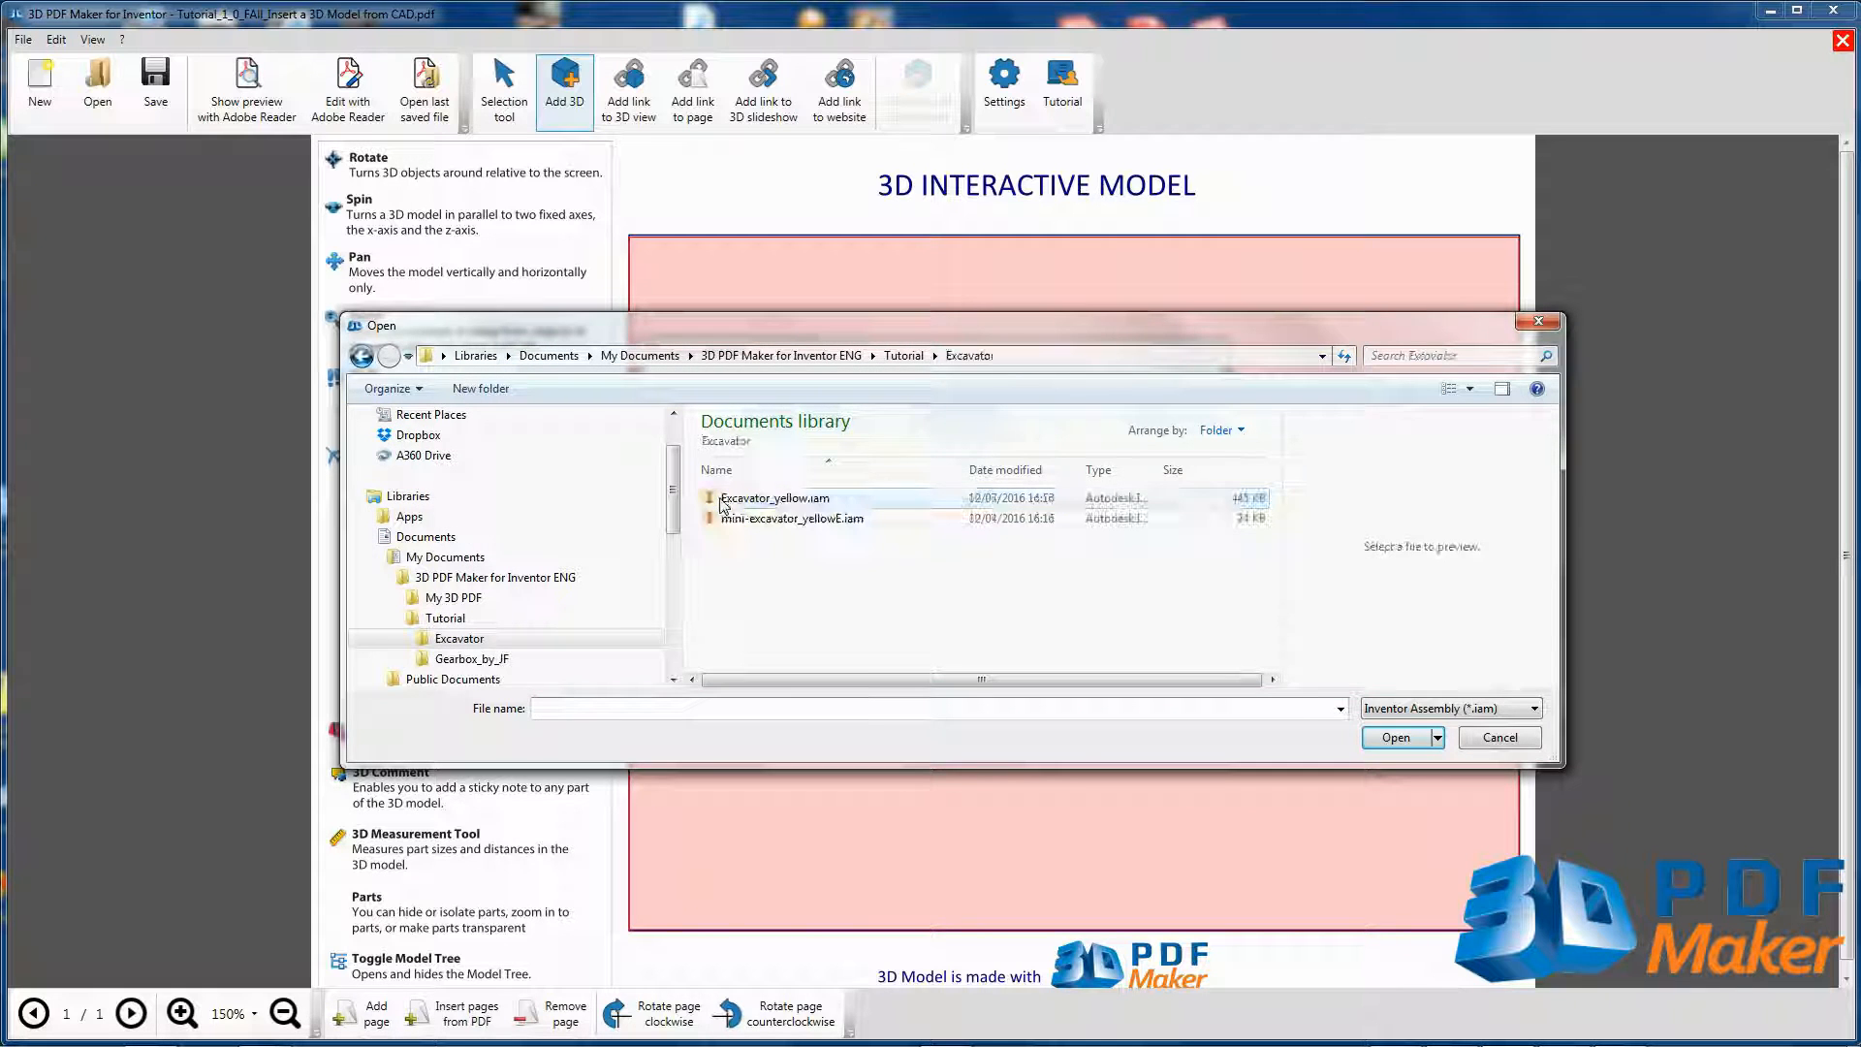
left_click(776, 498)
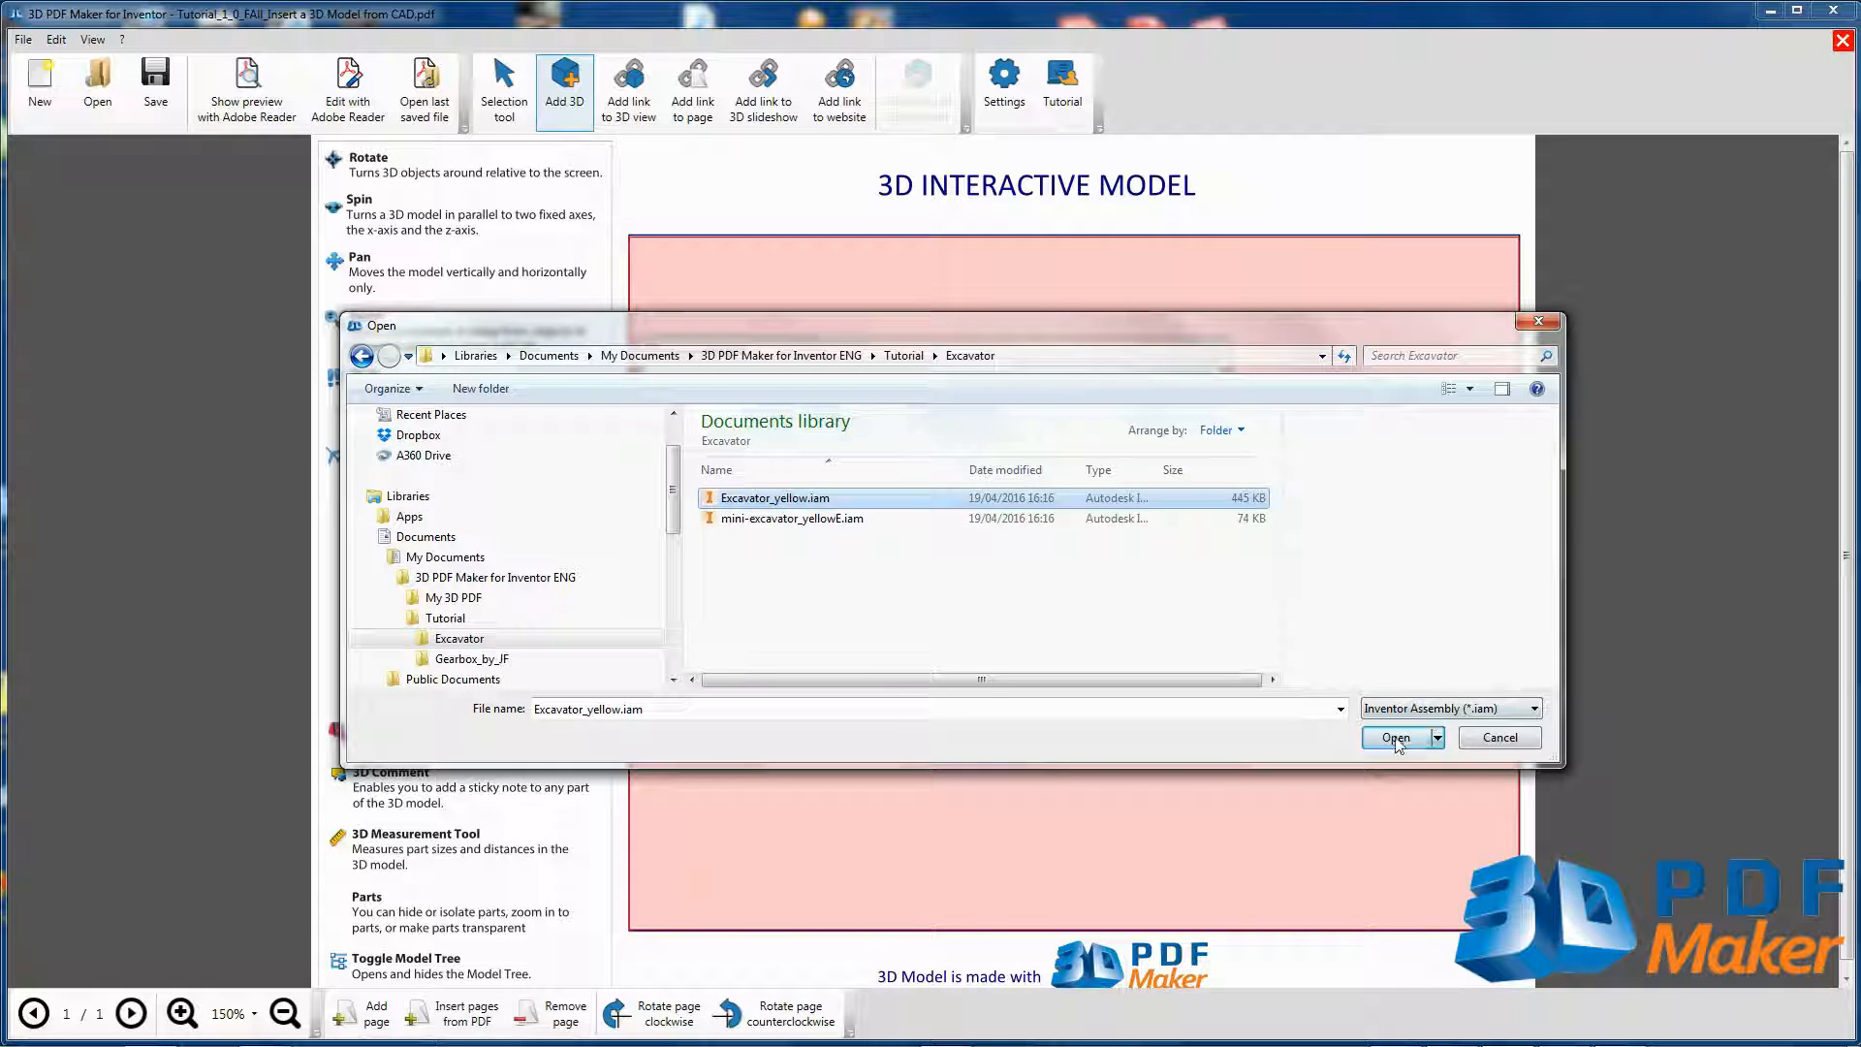
left_click(1394, 737)
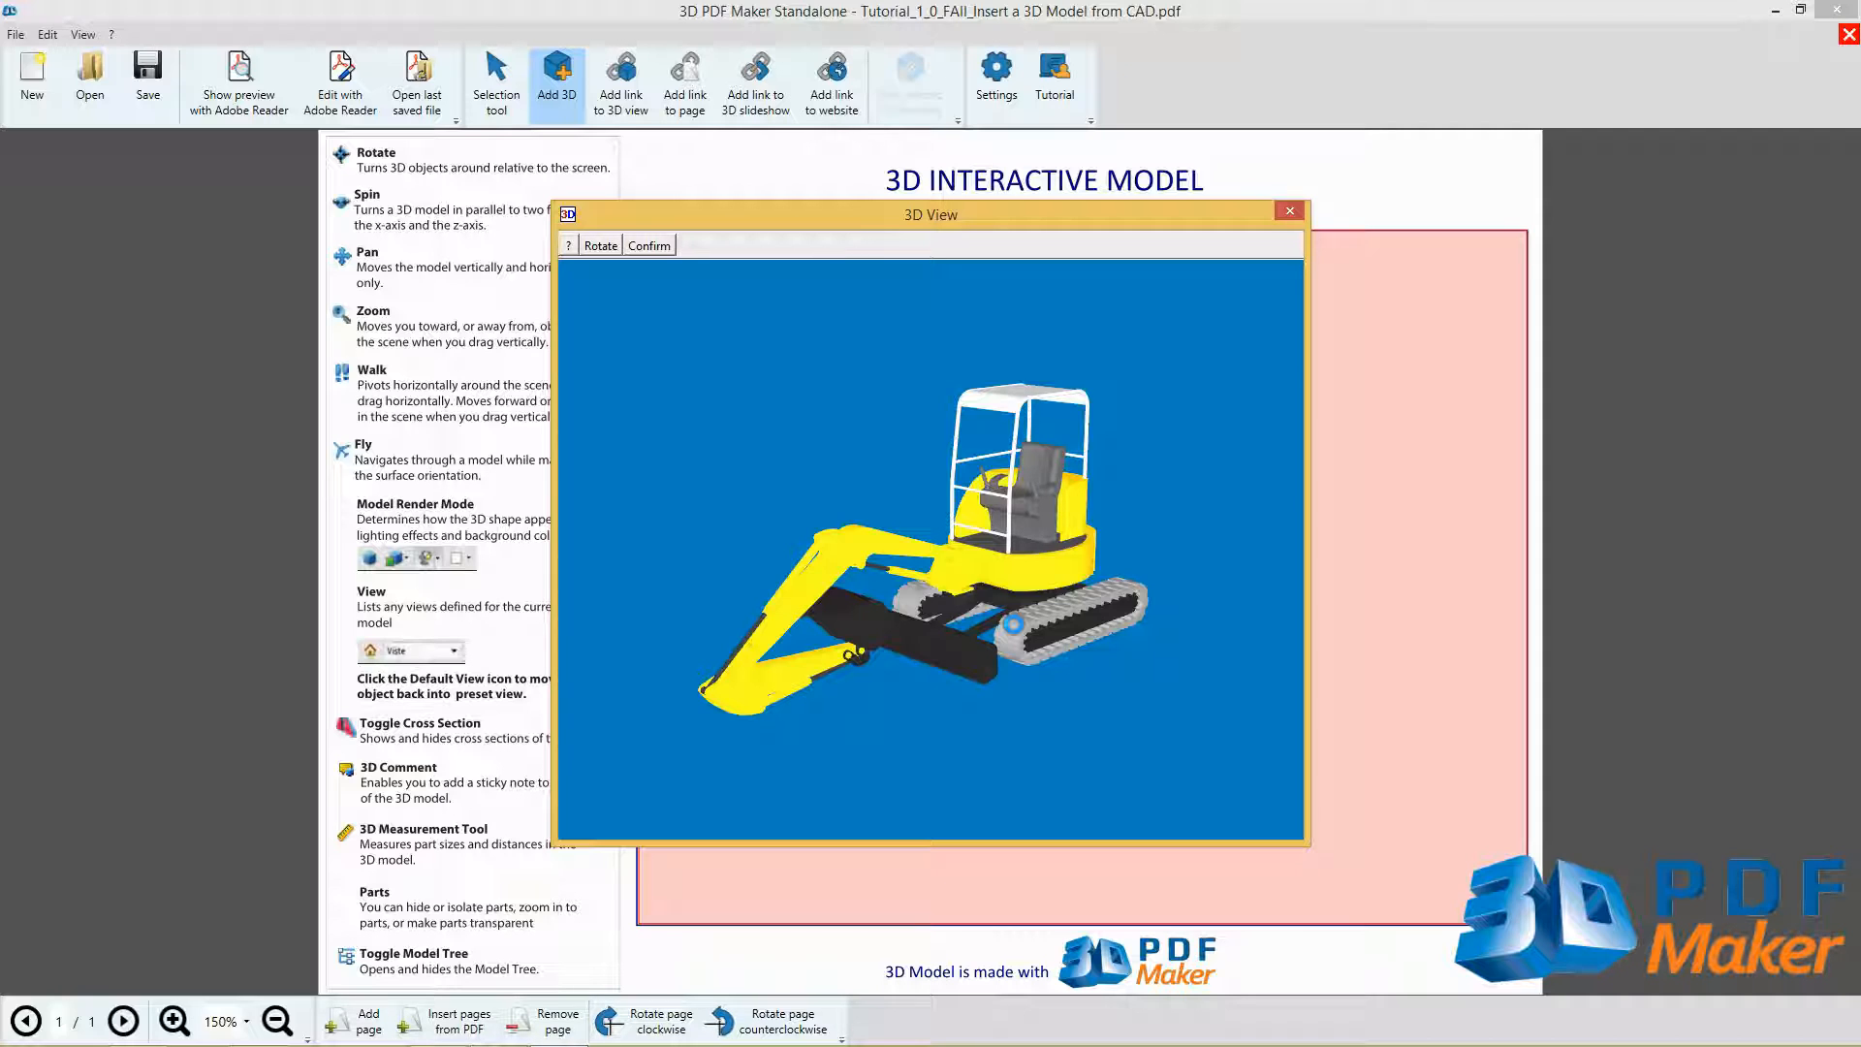
Step: Confirm the excavator, then rotate it to a new angle and zoom in closer
left_click(648, 244)
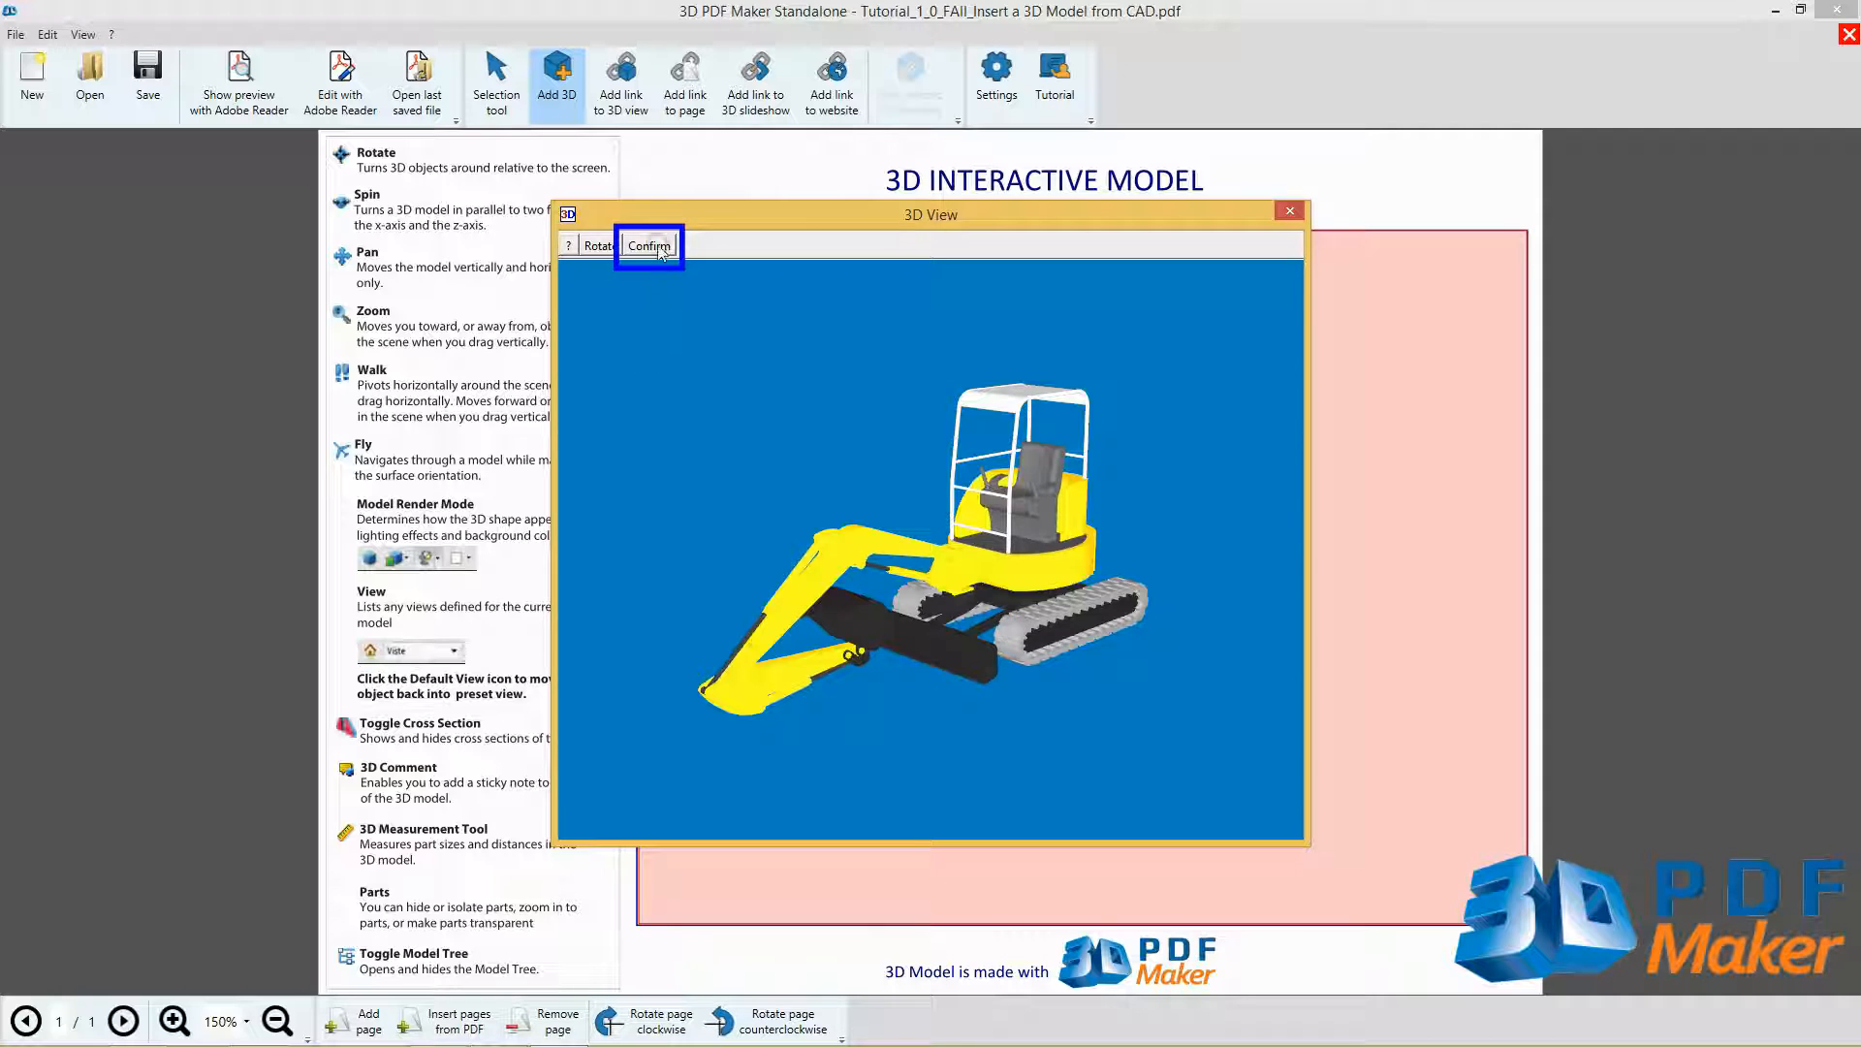
left_click(650, 246)
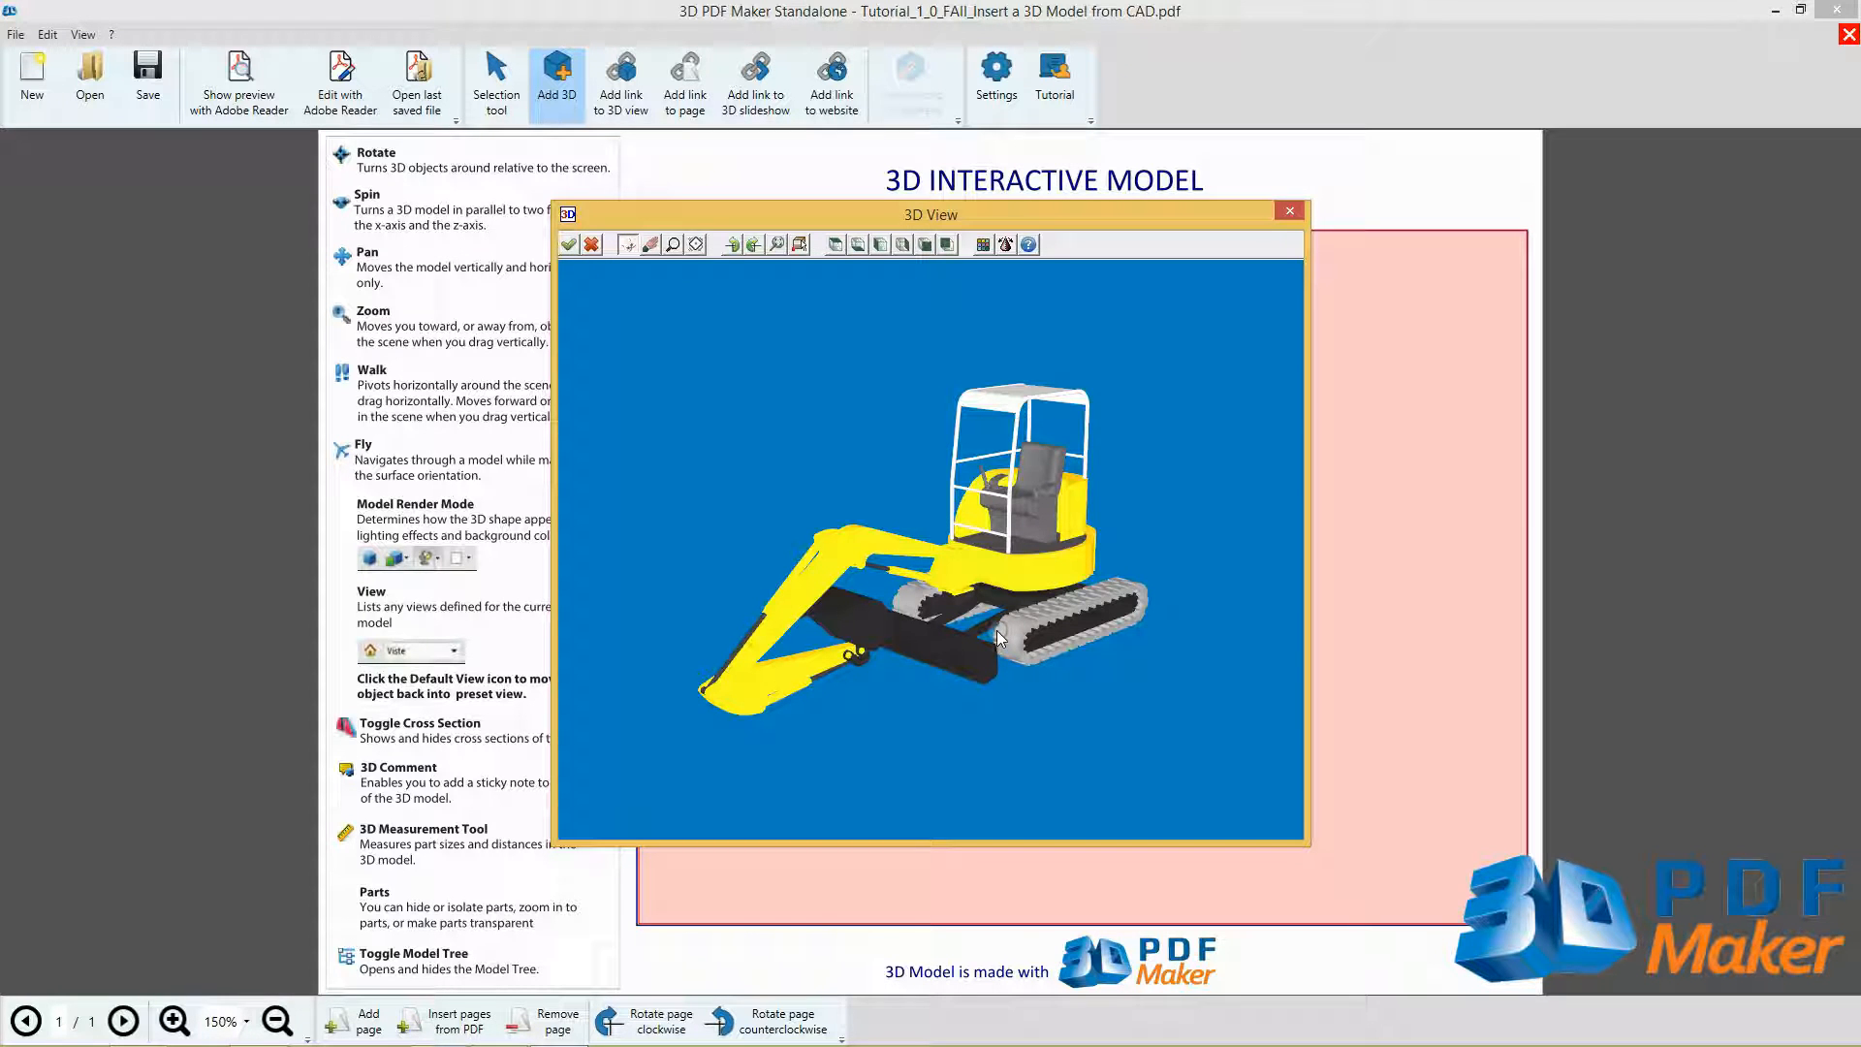
left_click_drag(996, 638, 812, 467)
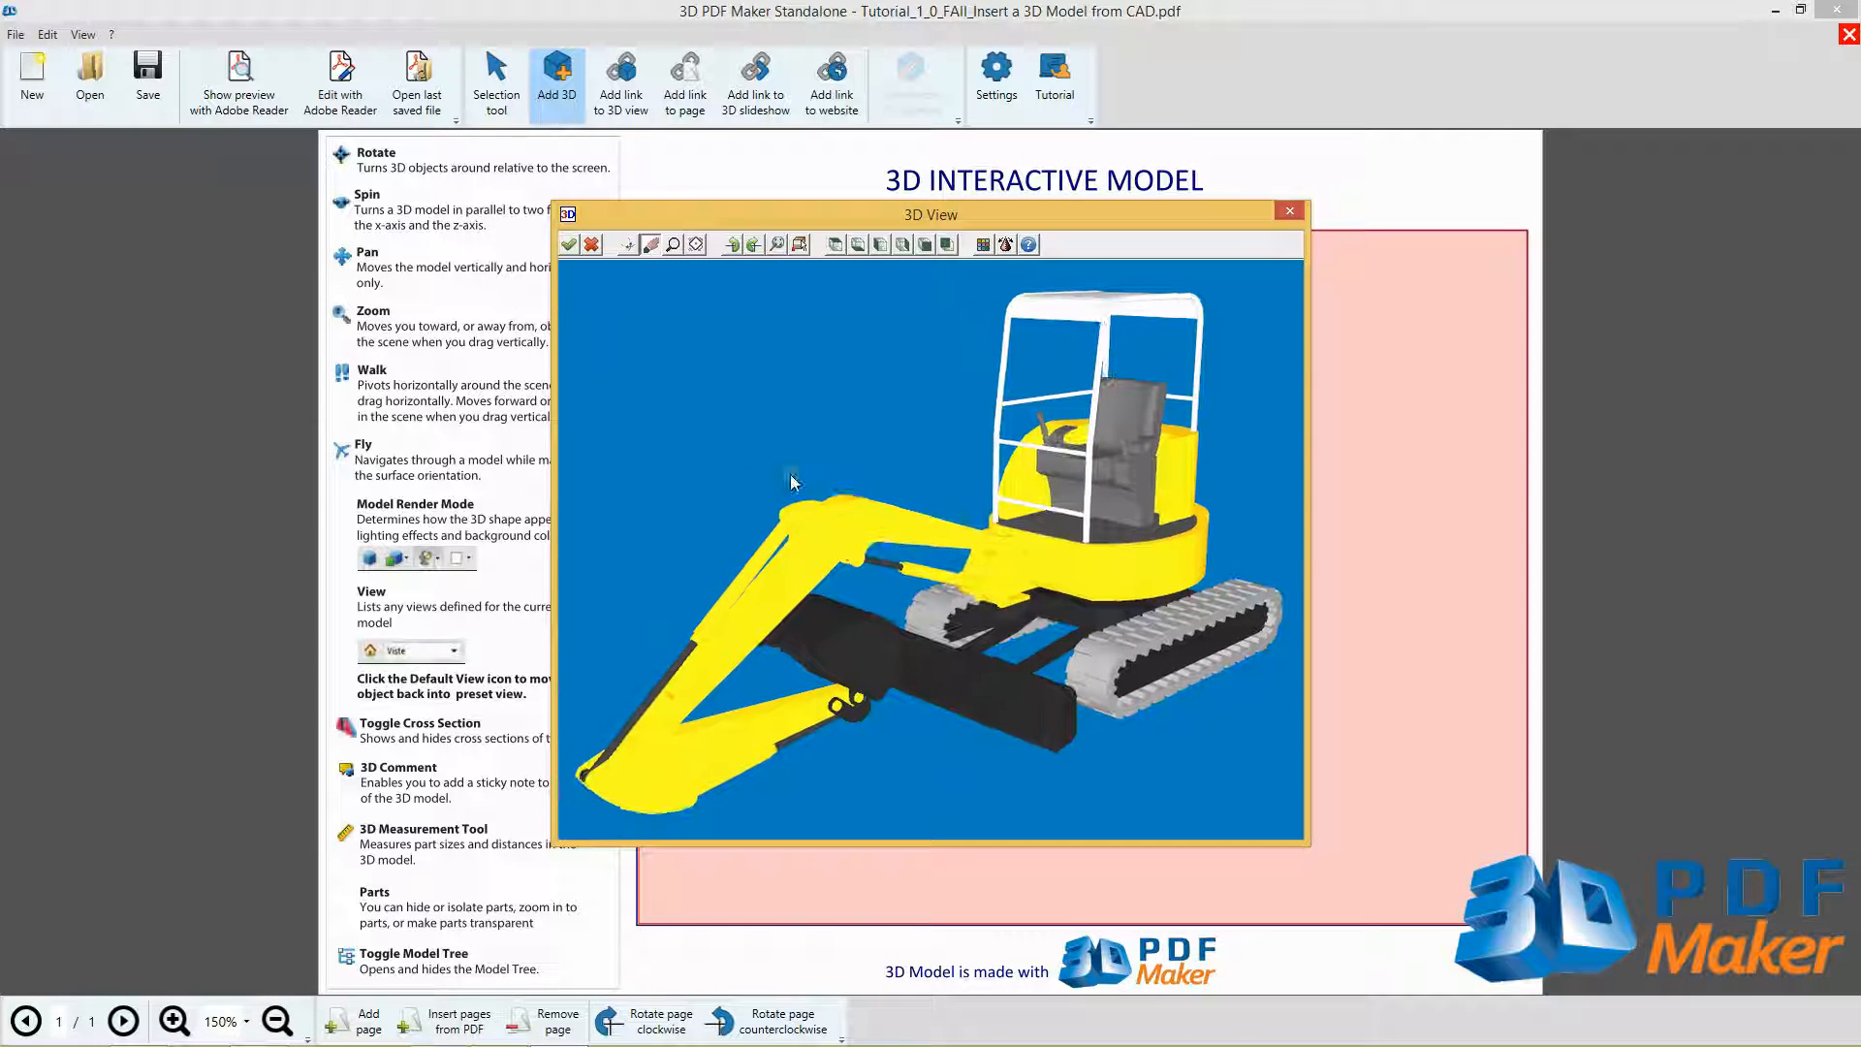
left_click_drag(793, 482, 807, 510)
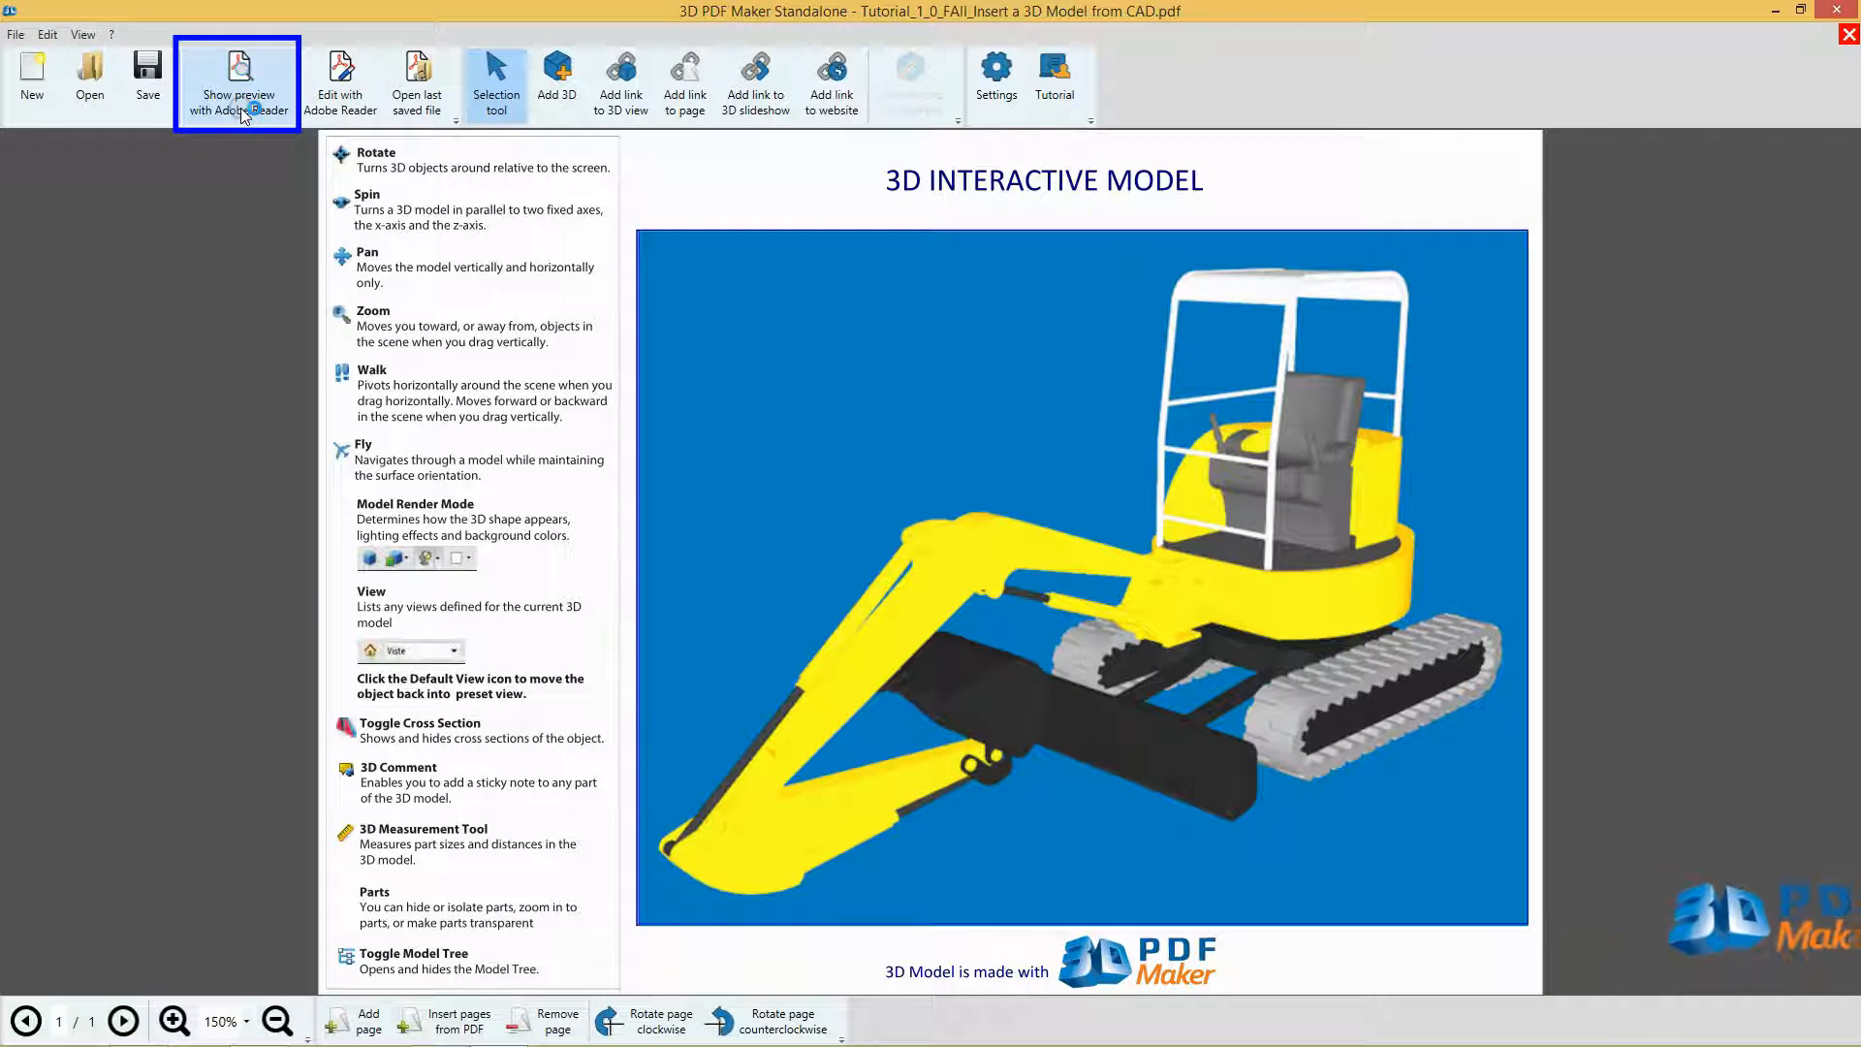
Step: Preview the page in Adobe Reader, then close the document answering No to saving
left_click(237, 84)
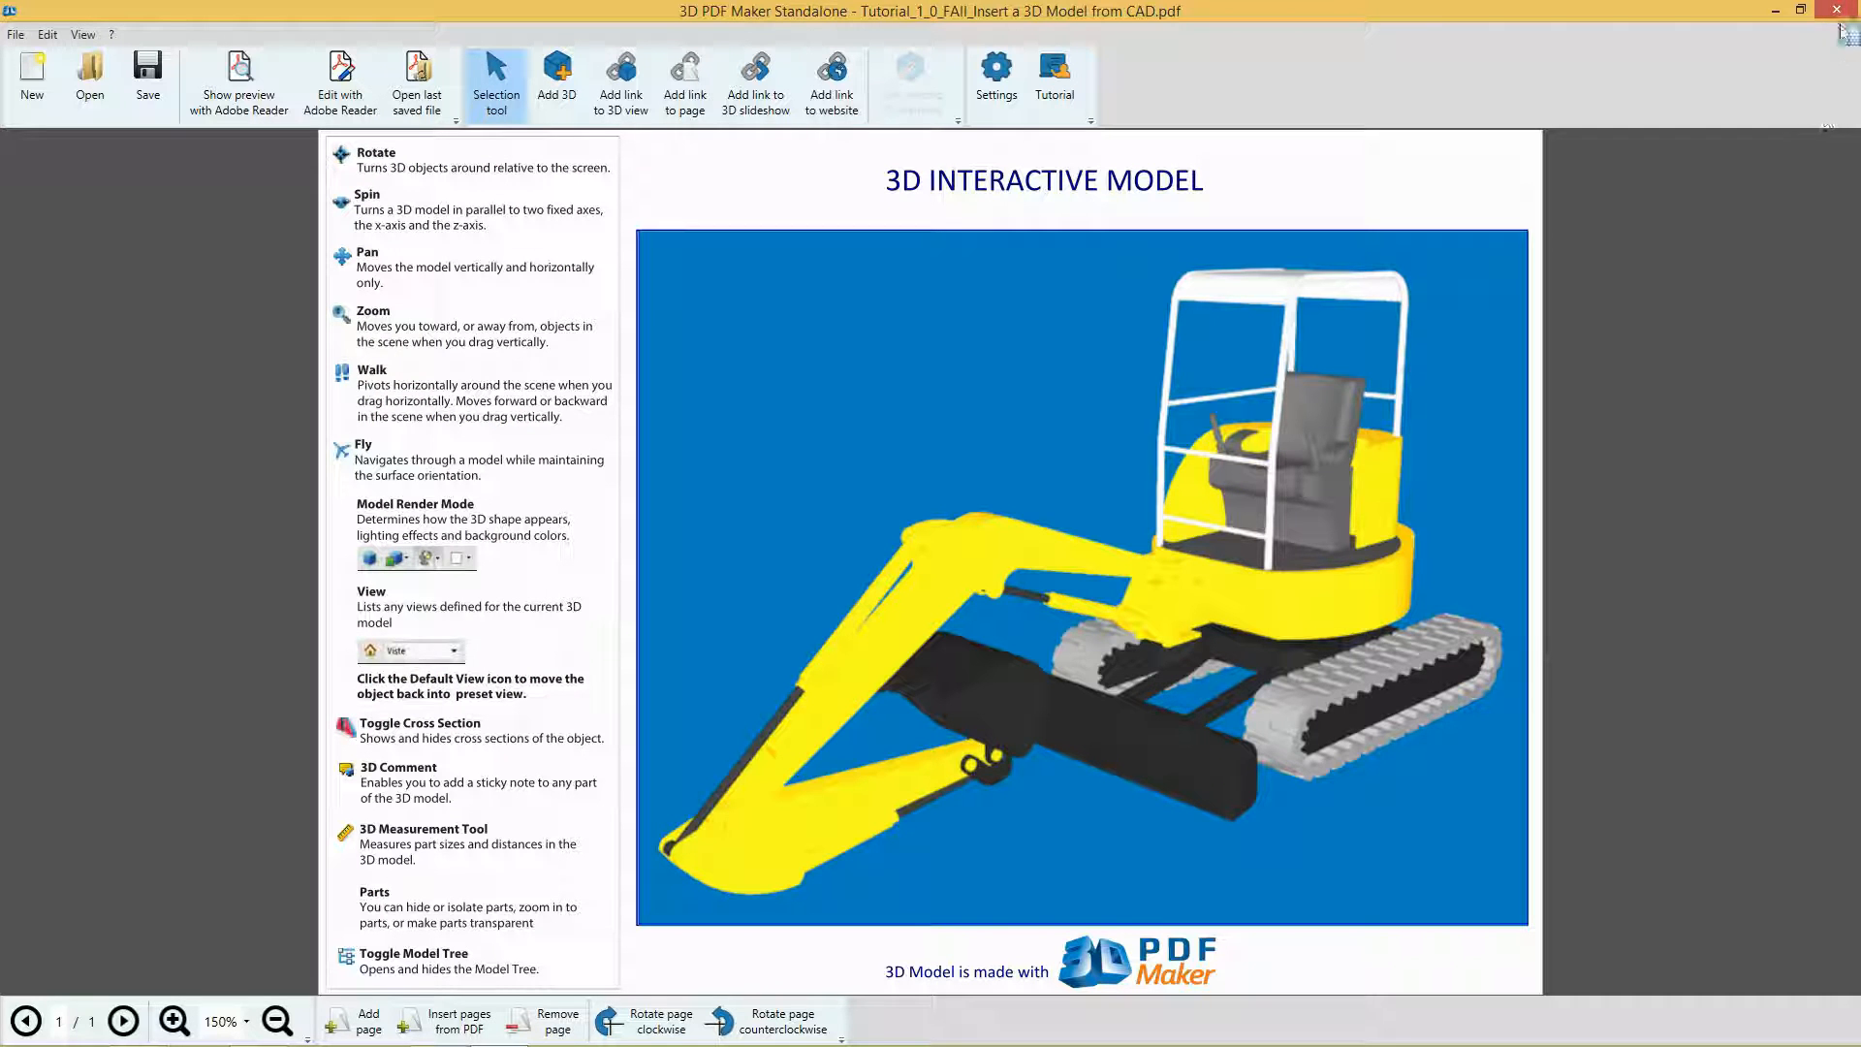
left_click(1836, 12)
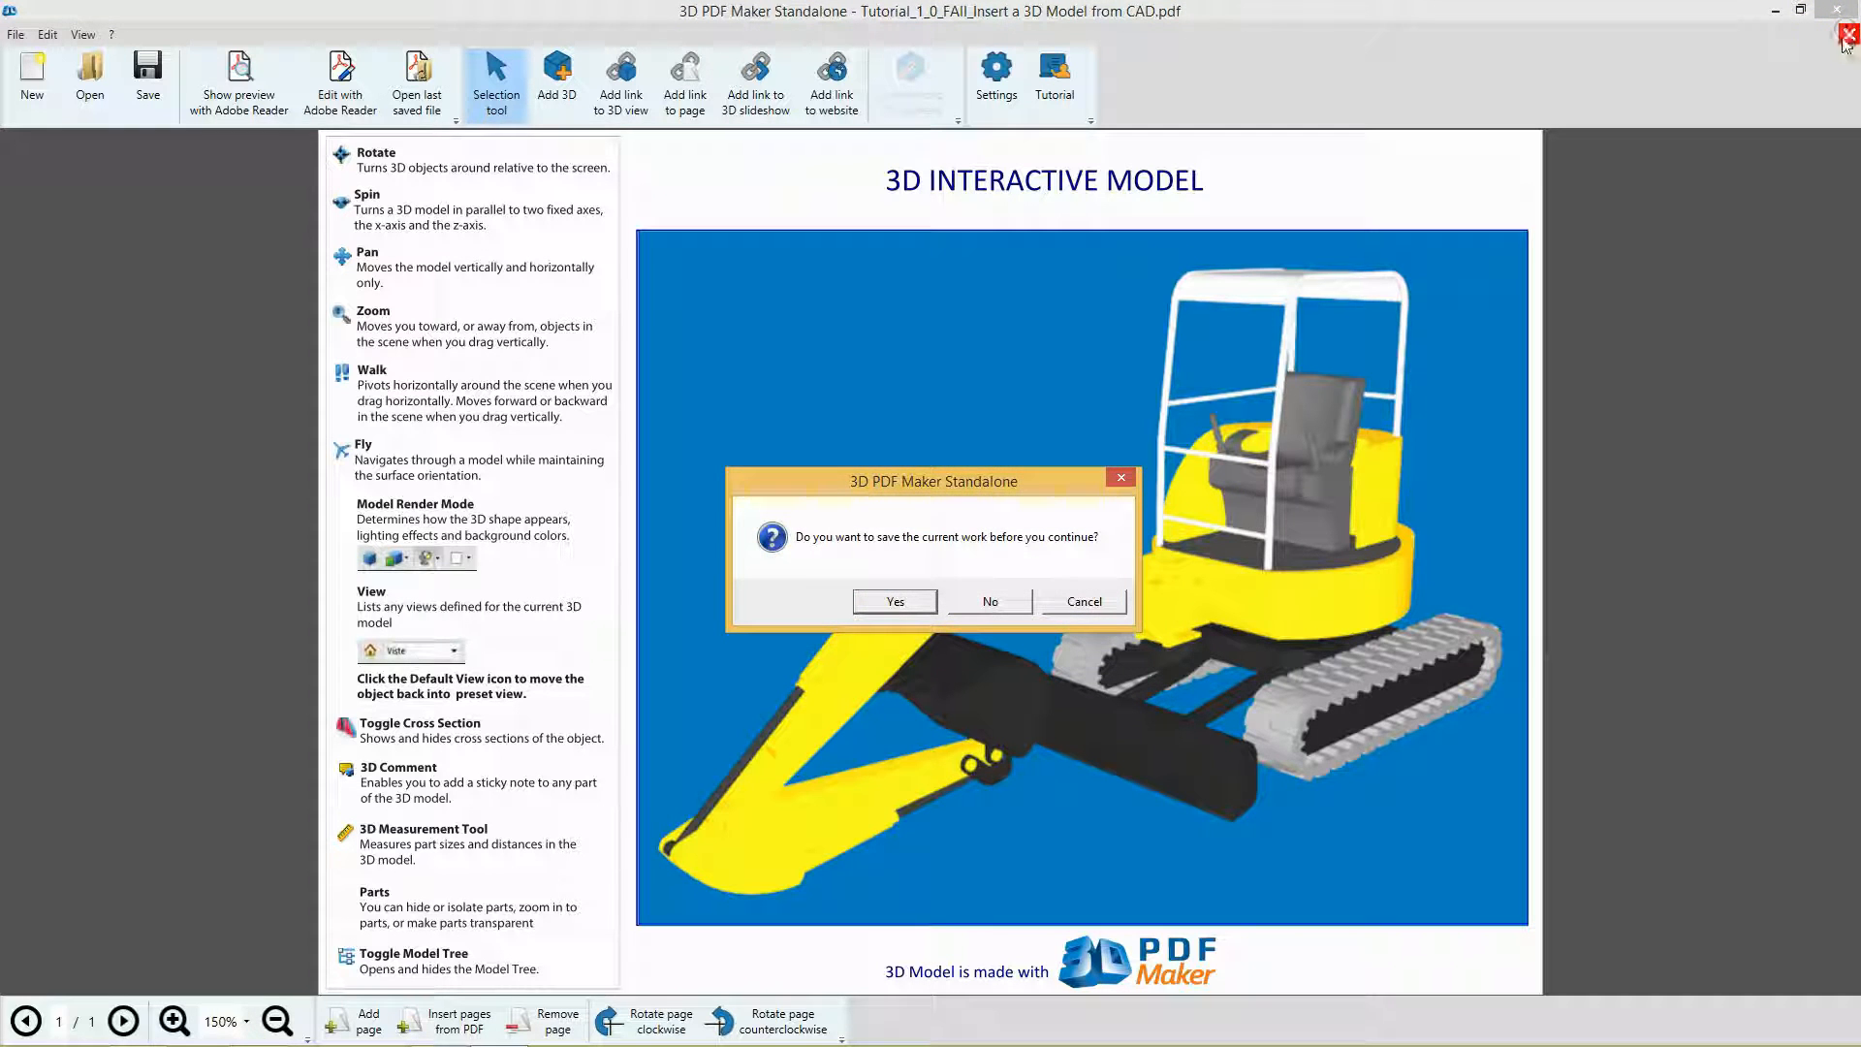
mouse_move(988, 601)
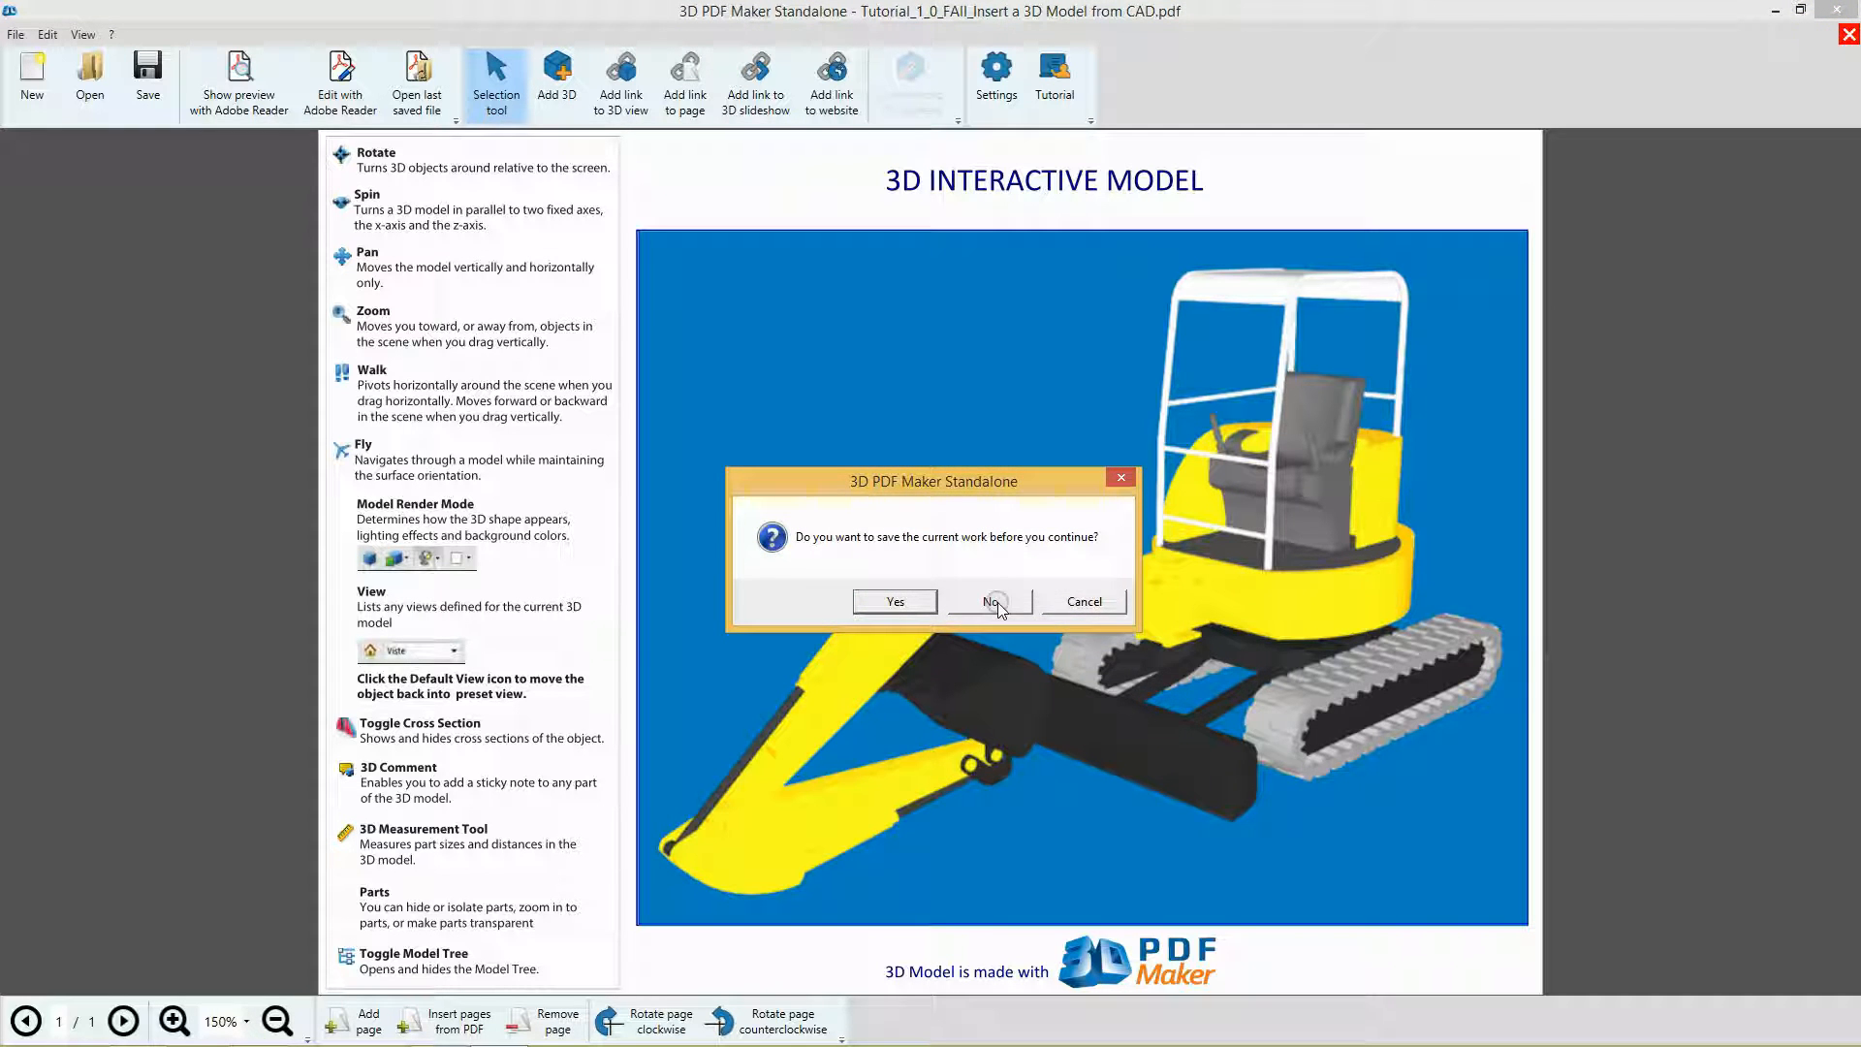
left_click(991, 601)
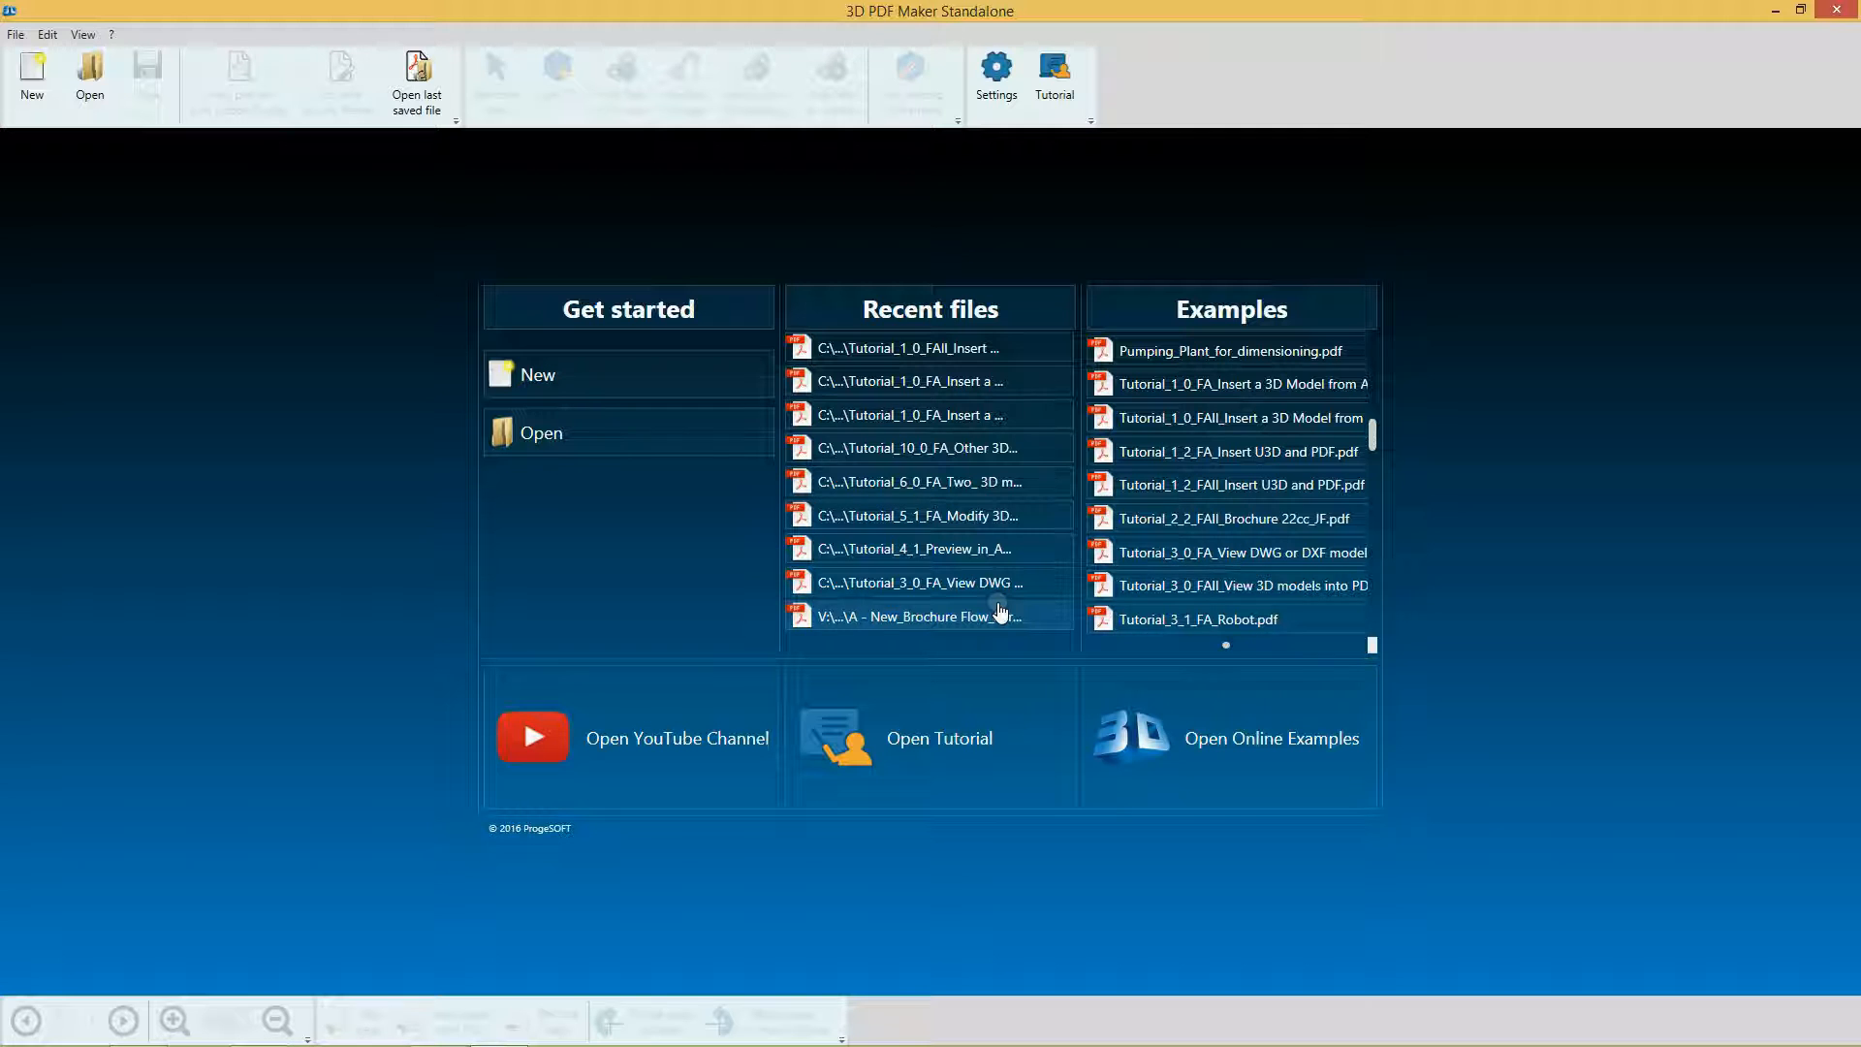
left_click(1053, 77)
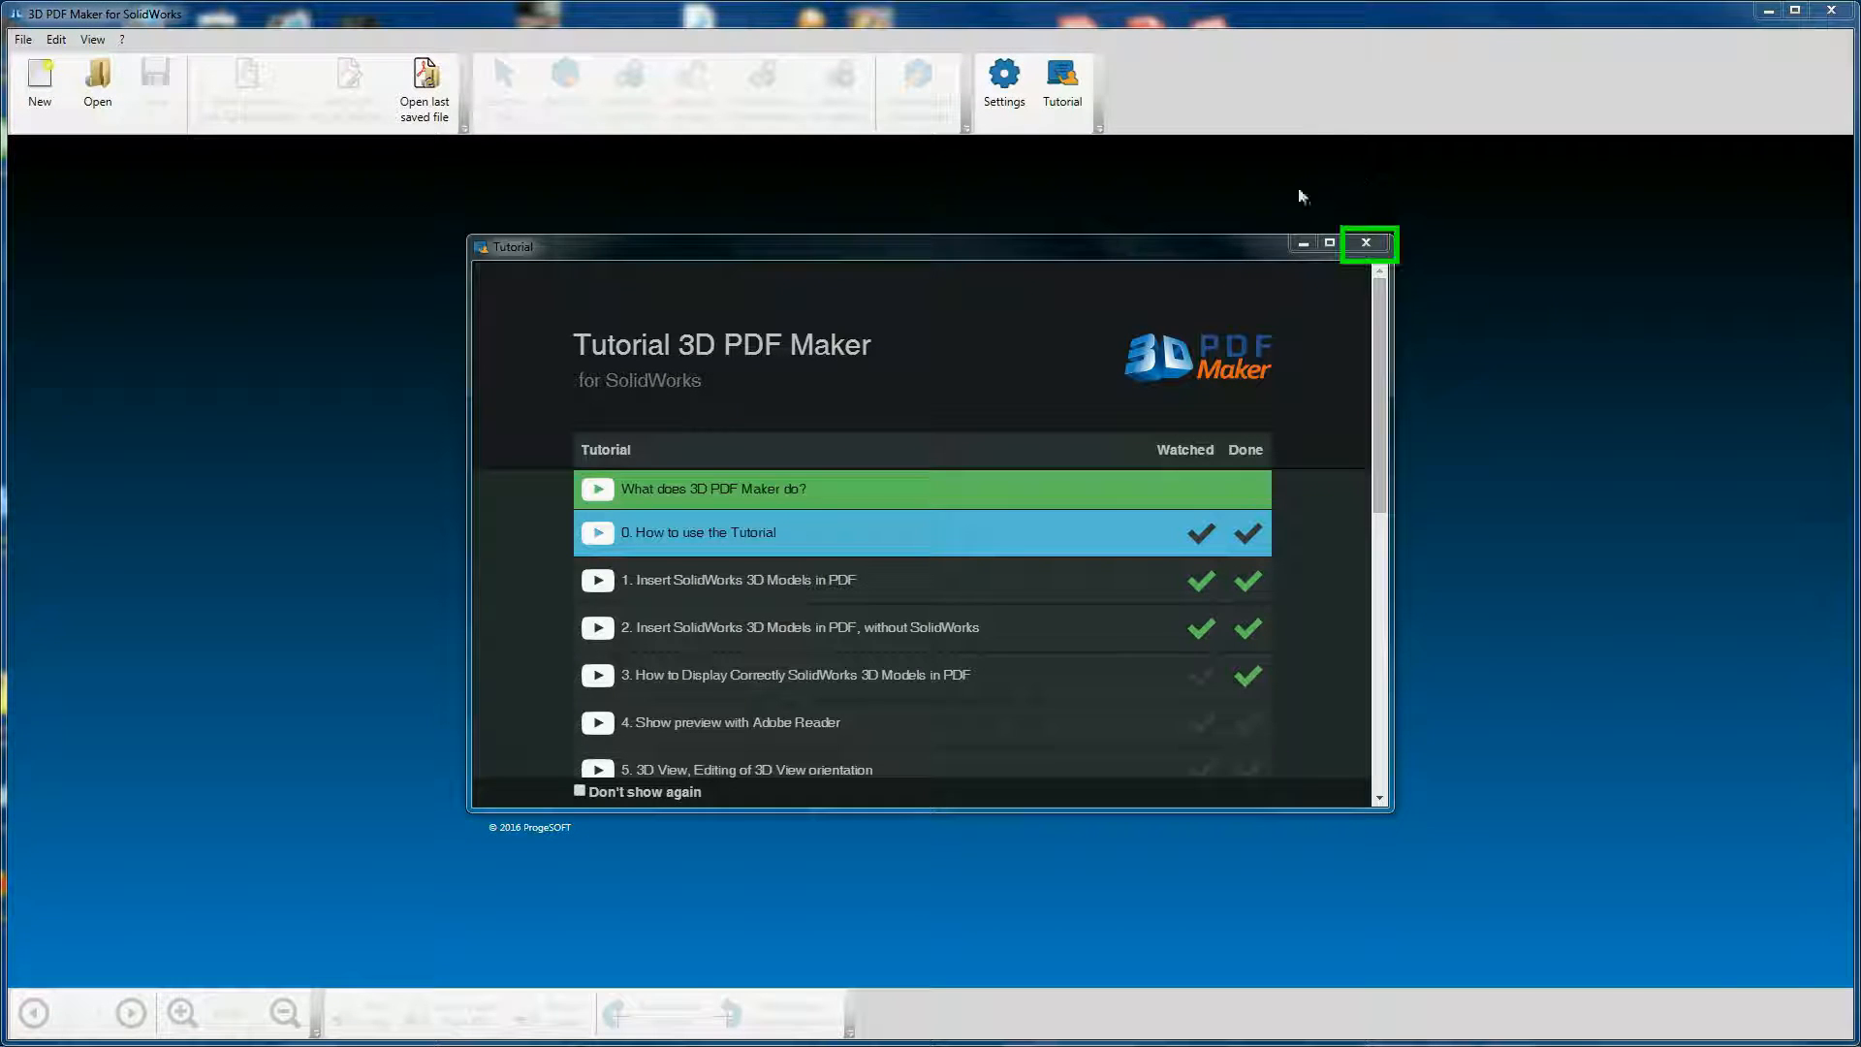
mouse_move(1366, 246)
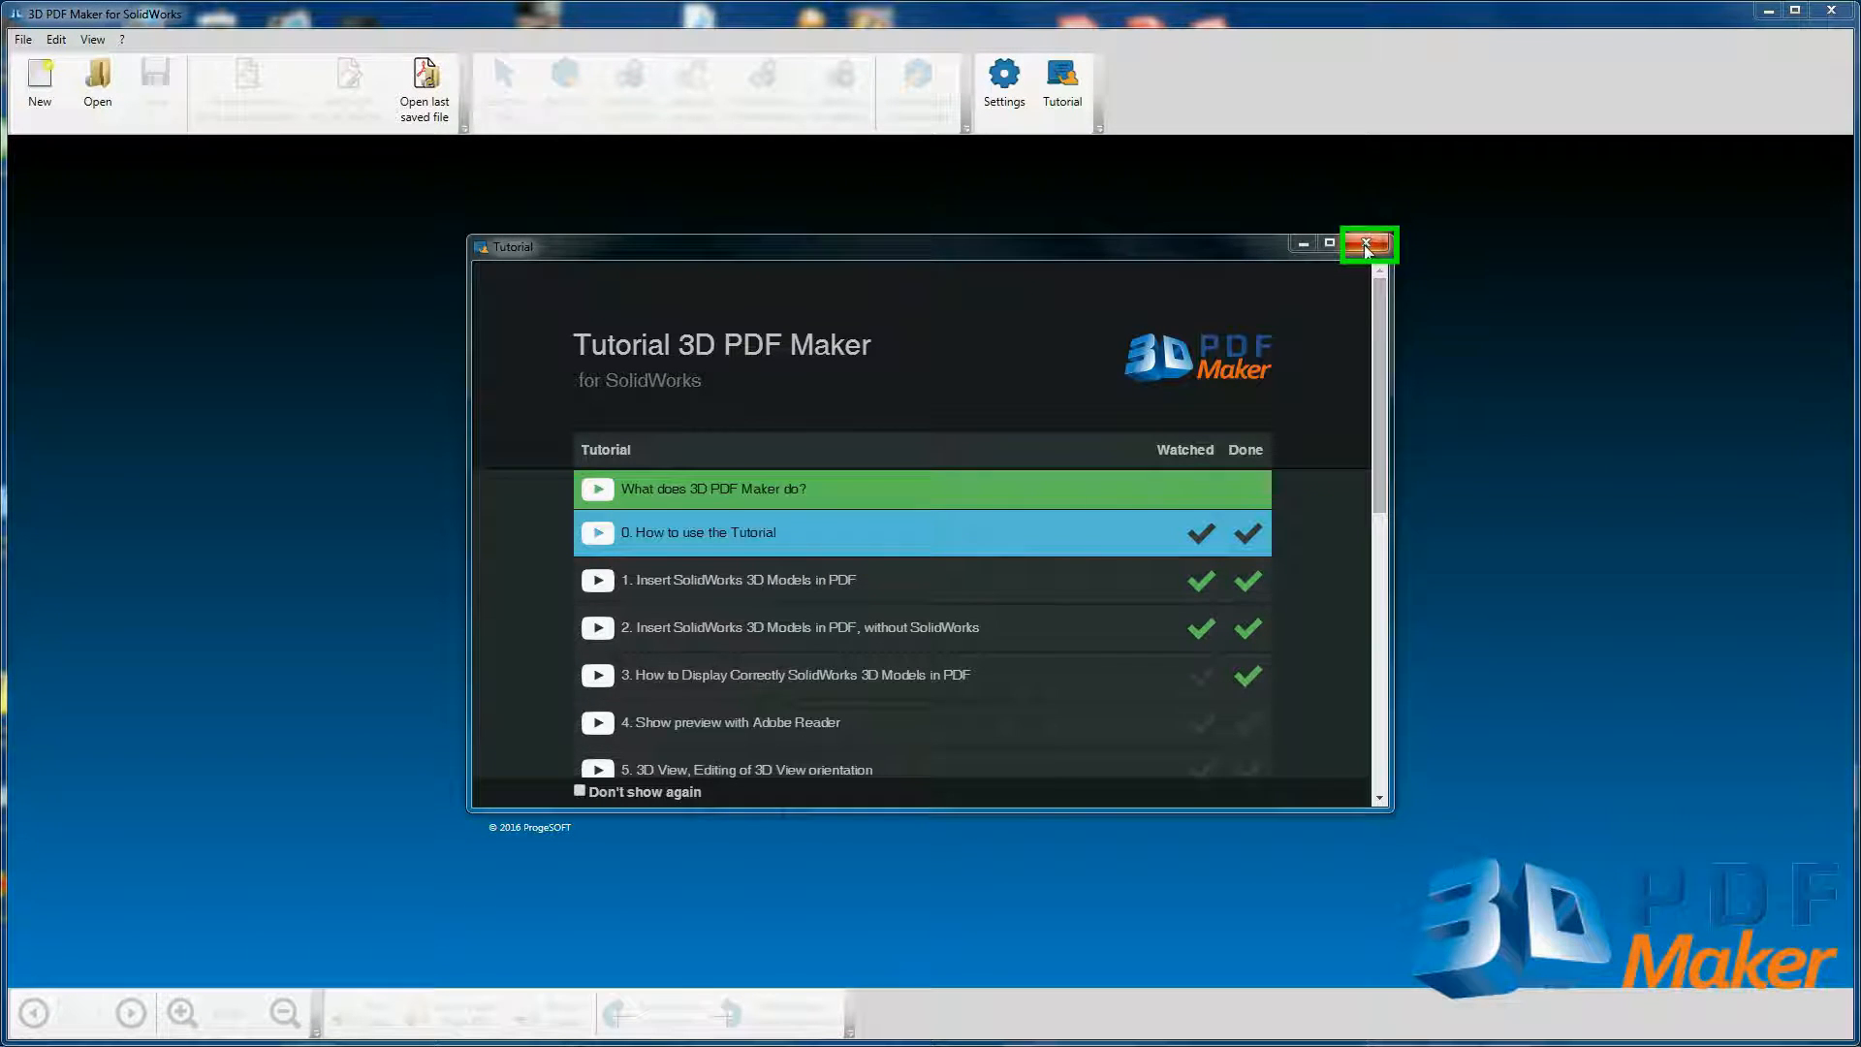
left_click(1366, 244)
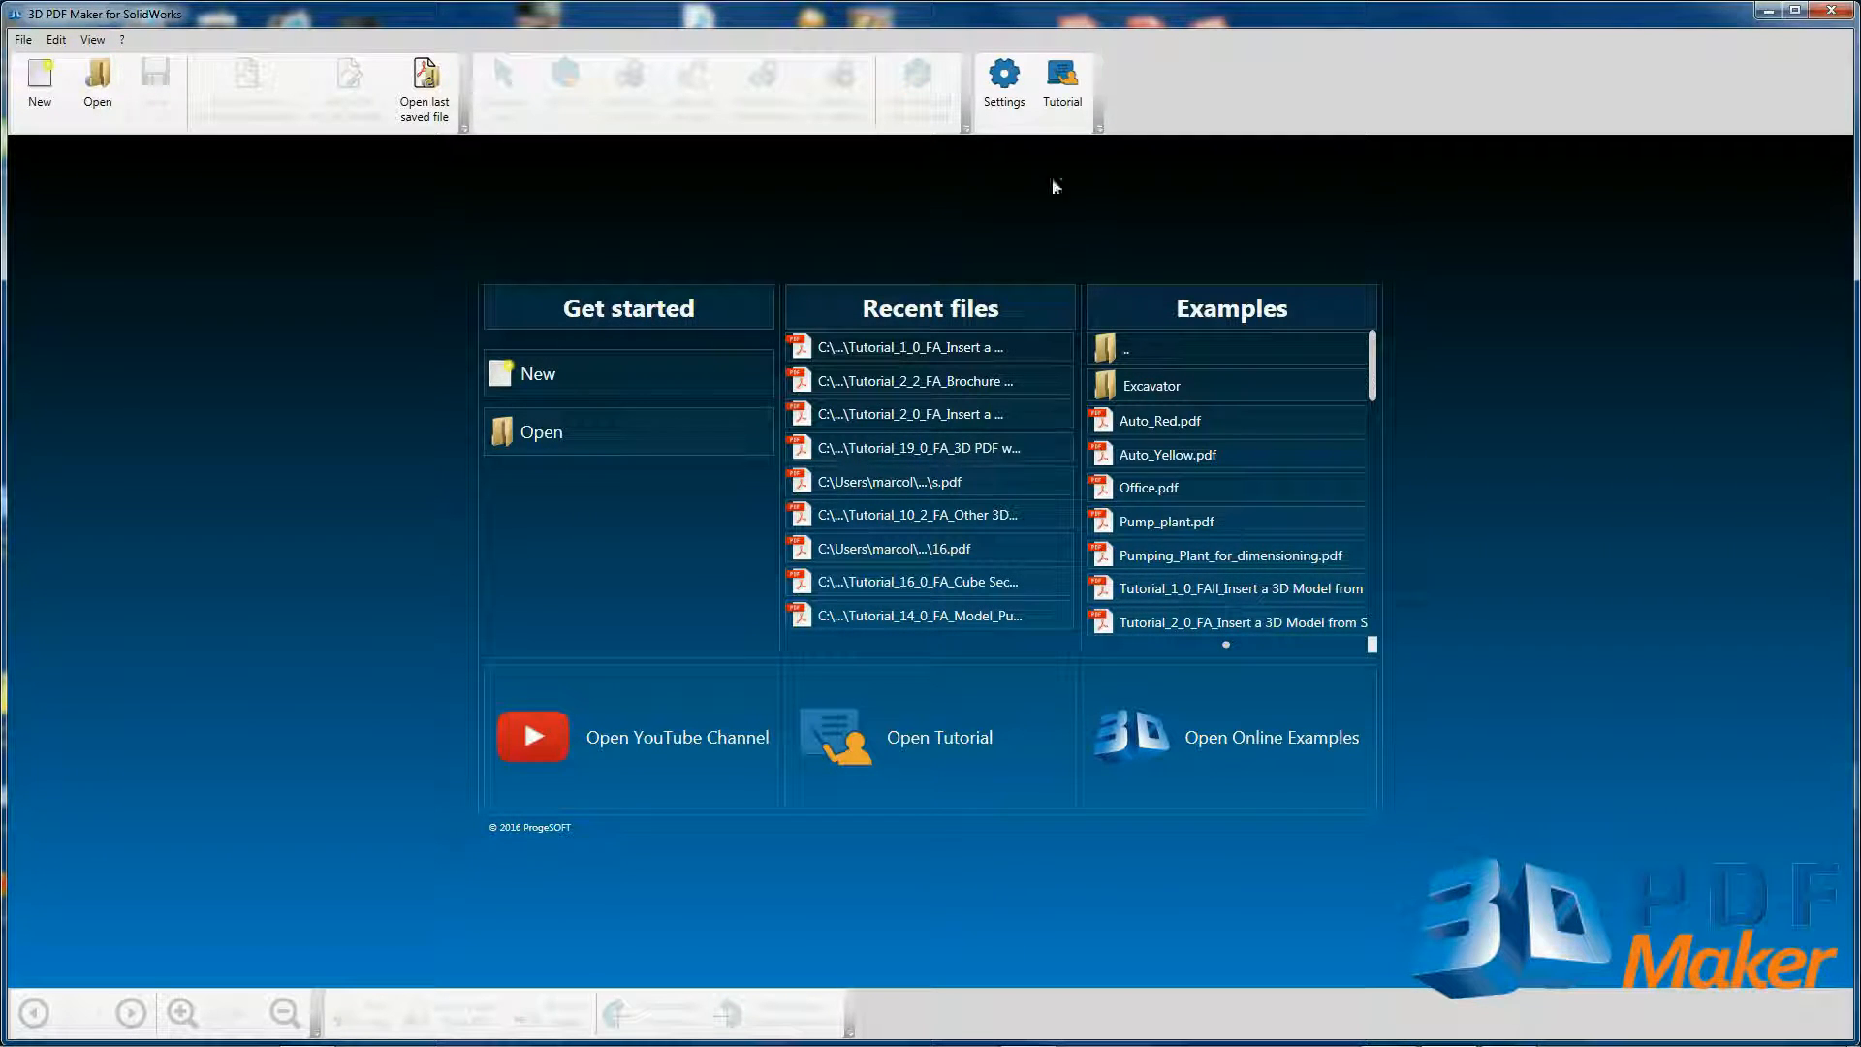
mouse_move(1060, 83)
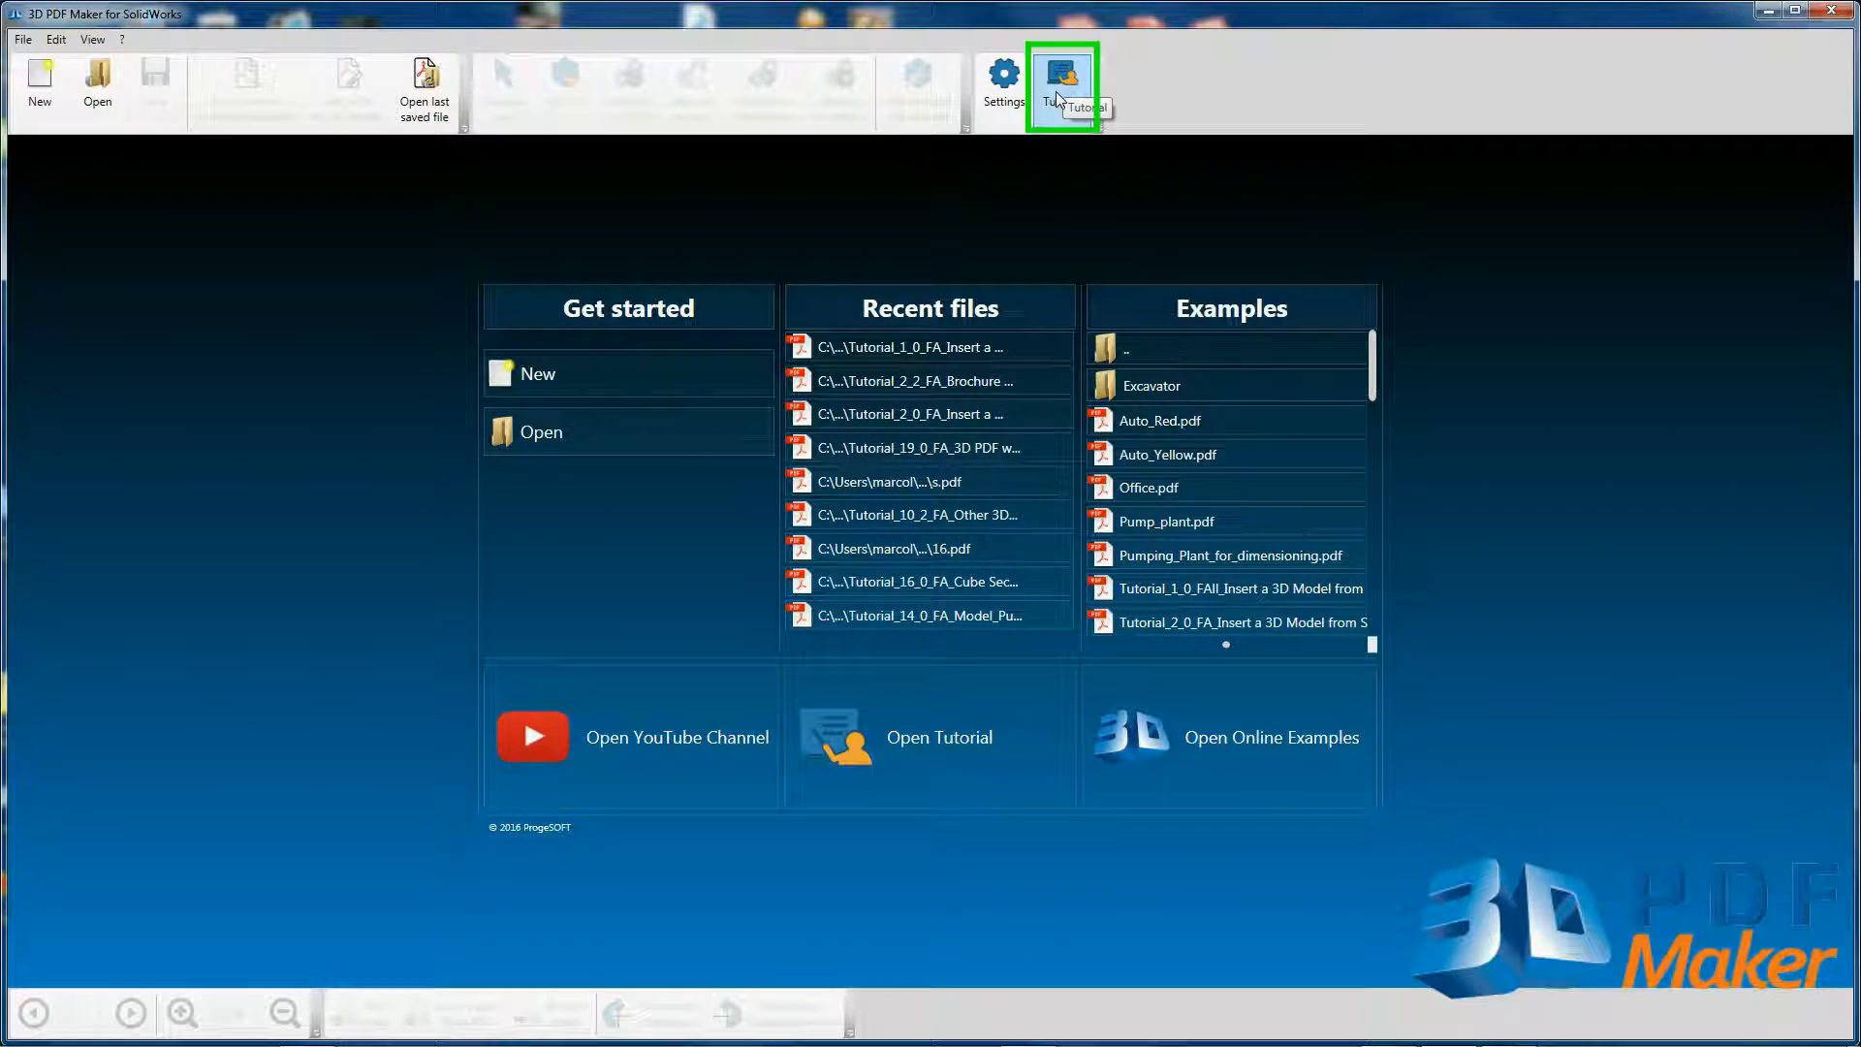
mouse_move(932, 737)
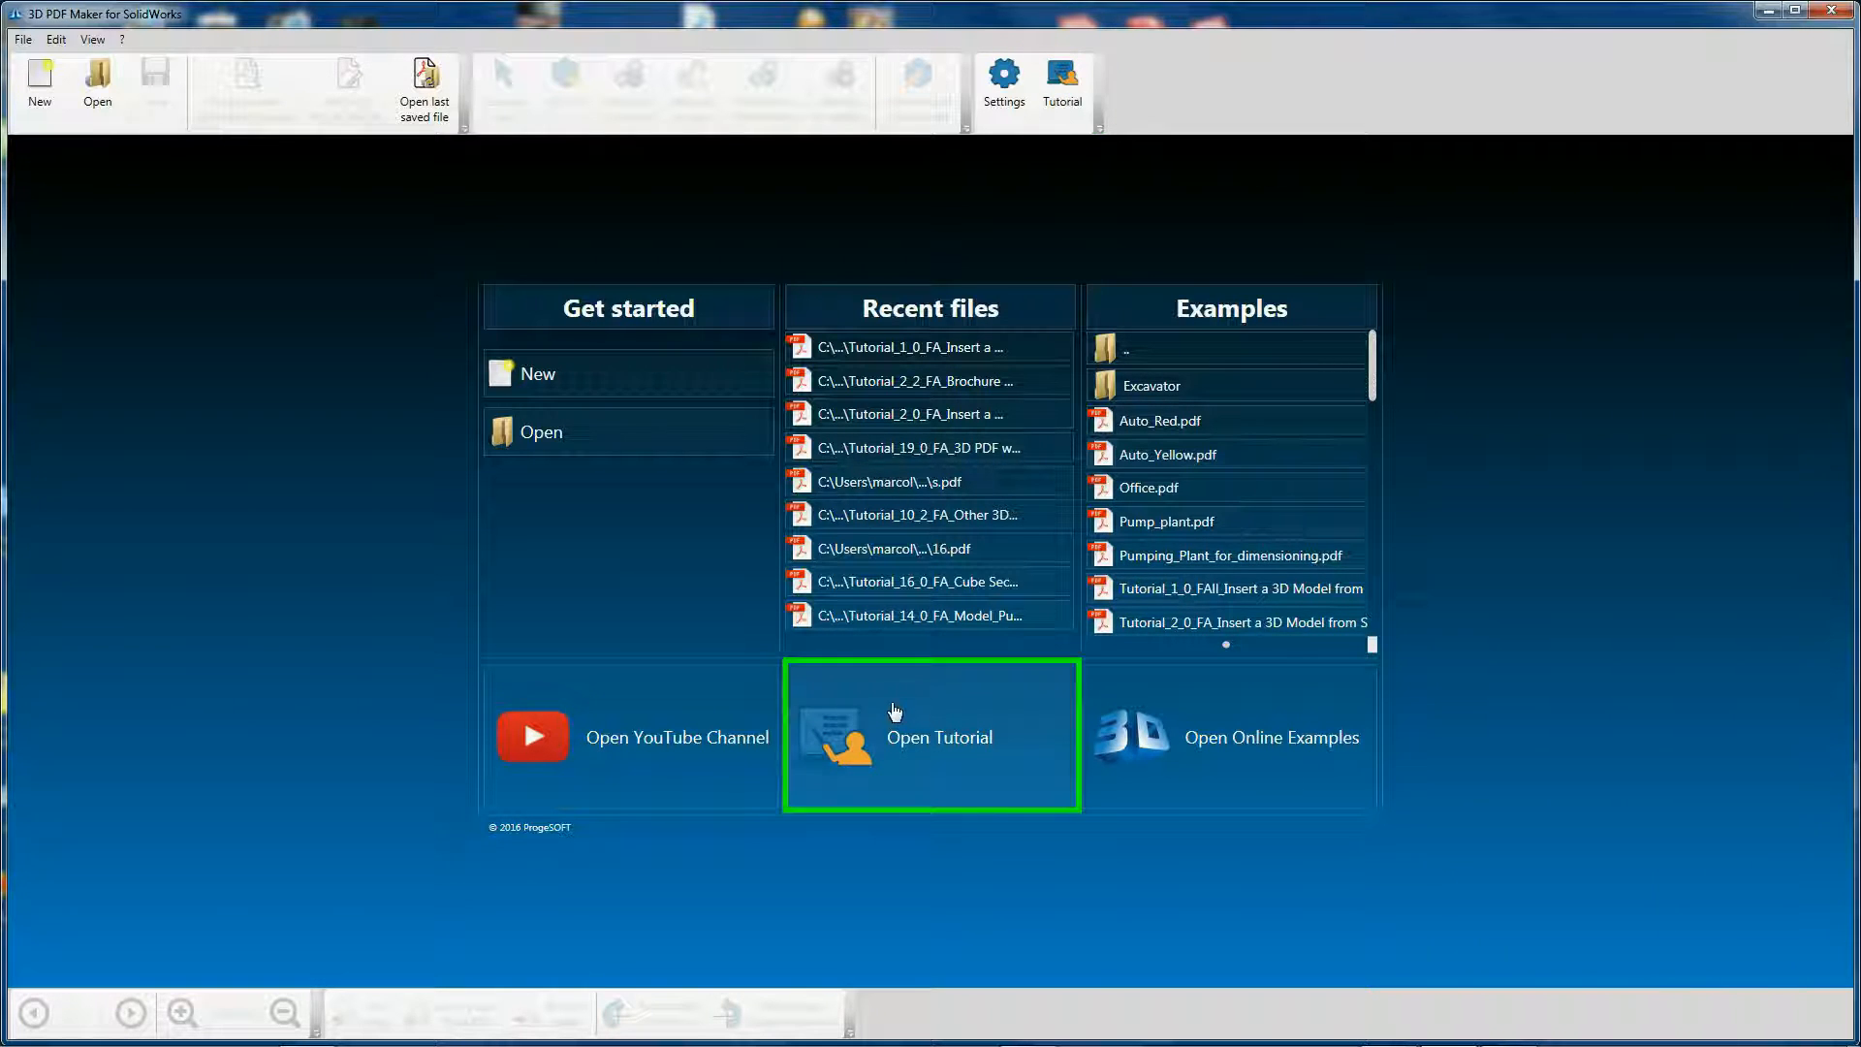
mouse_move(961, 744)
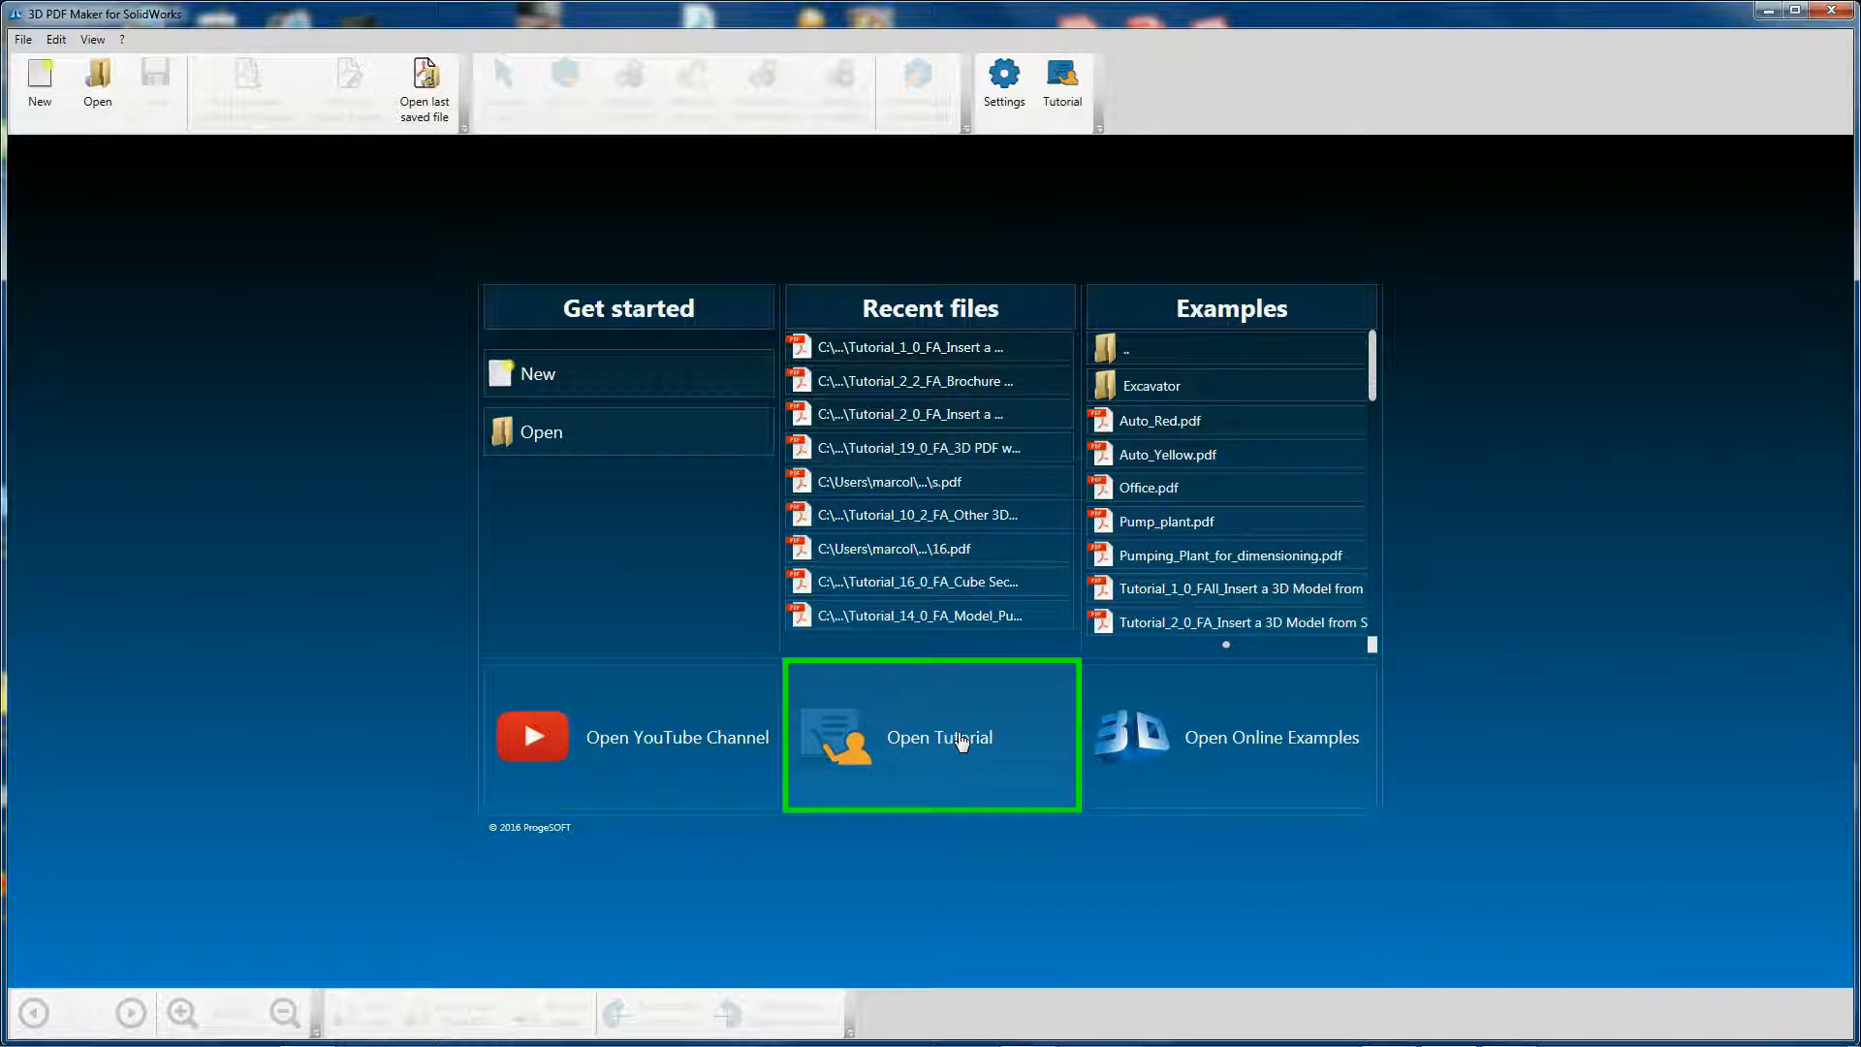
left_click(938, 736)
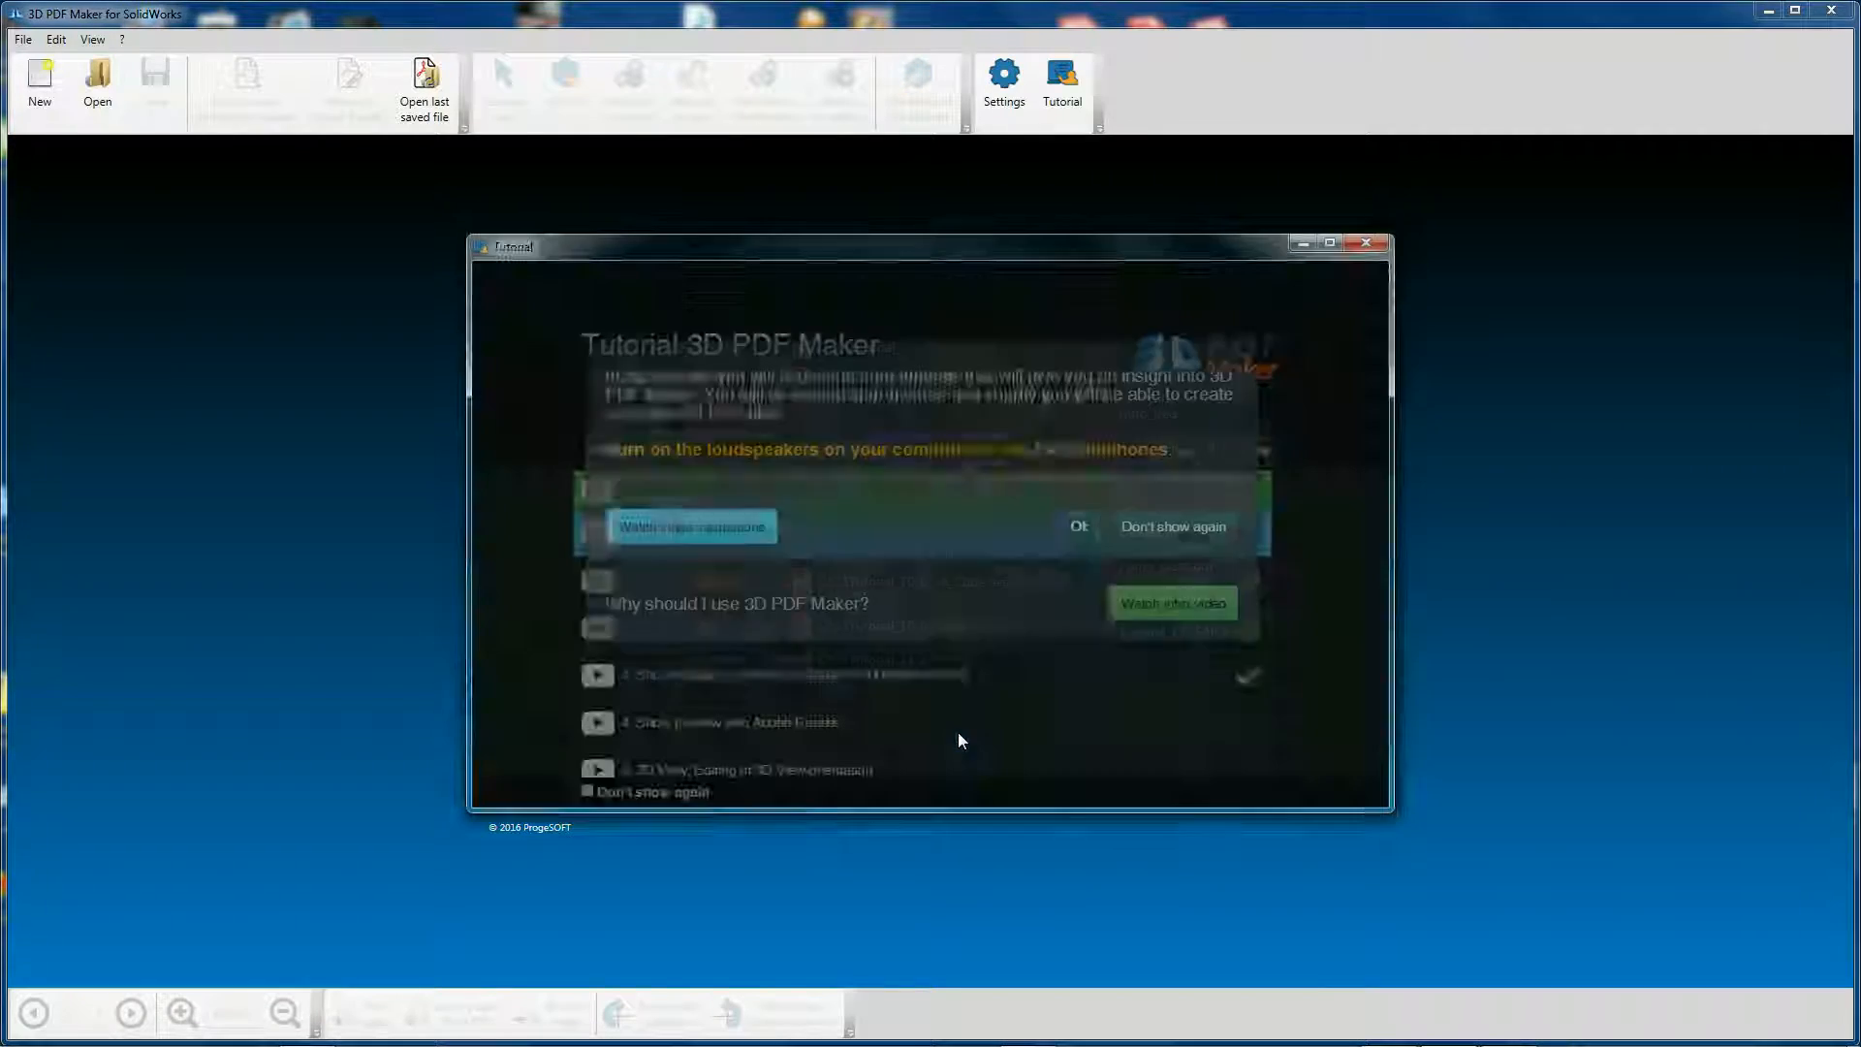